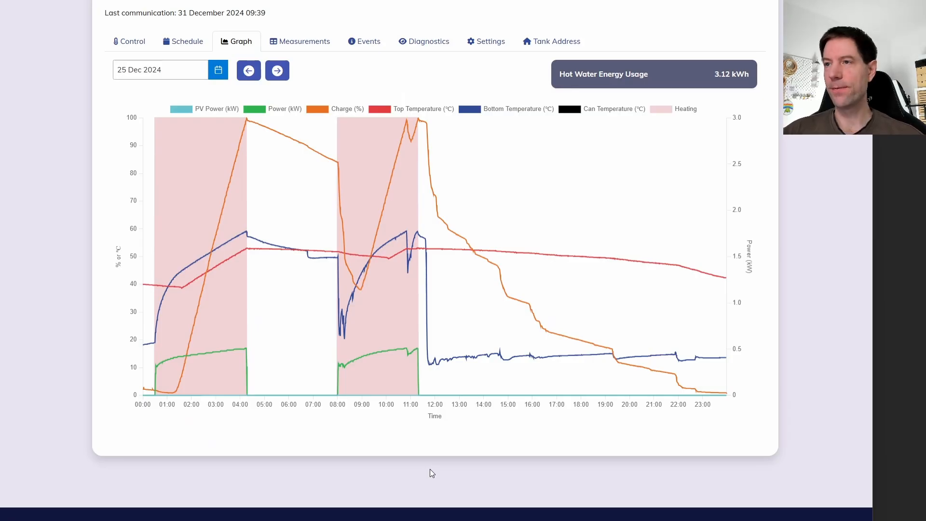
{"action": "mouse_move", "coordinate": [155, 365]}
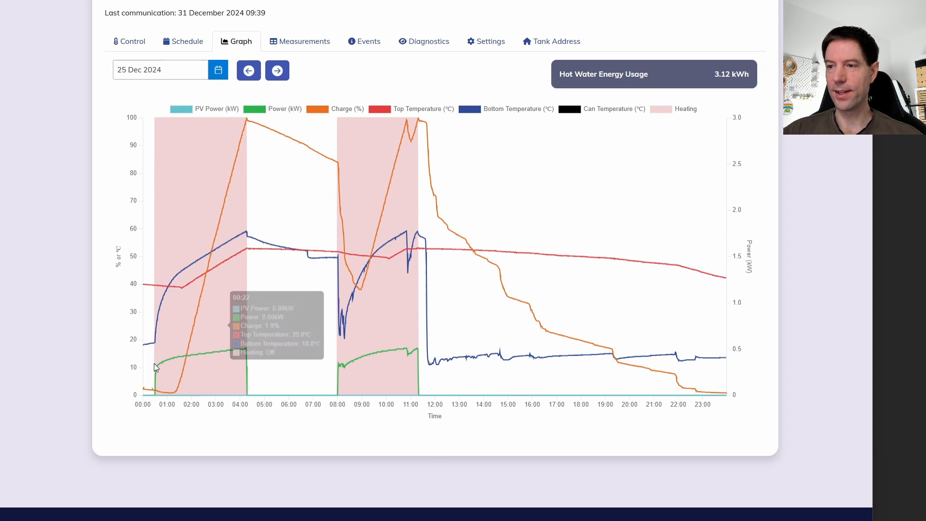
{"action": "mouse_move", "coordinate": [158, 357]}
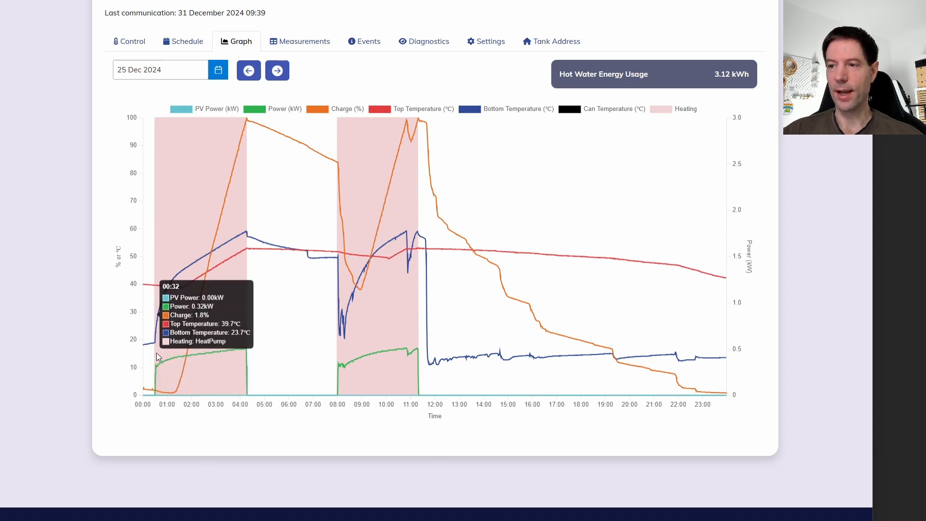
{"action": "mouse_move", "coordinate": [160, 356]}
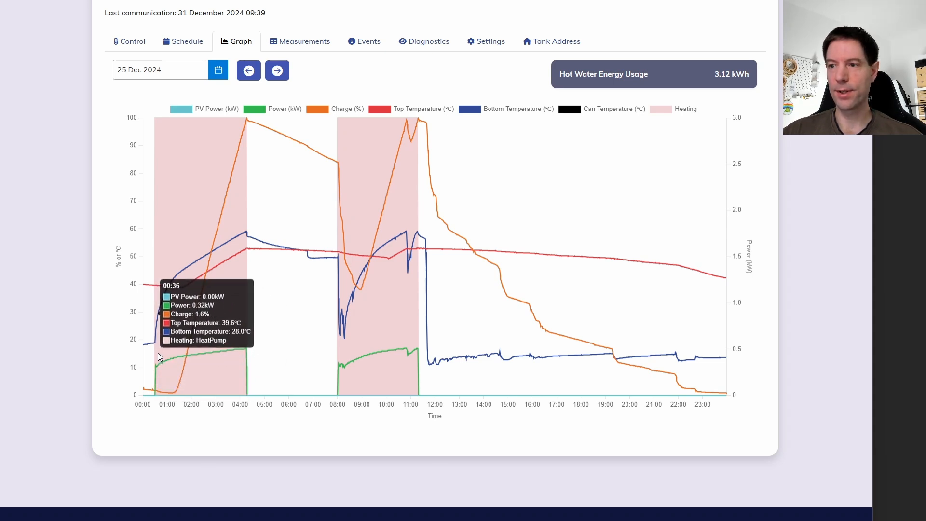
{"action": "mouse_move", "coordinate": [247, 336]}
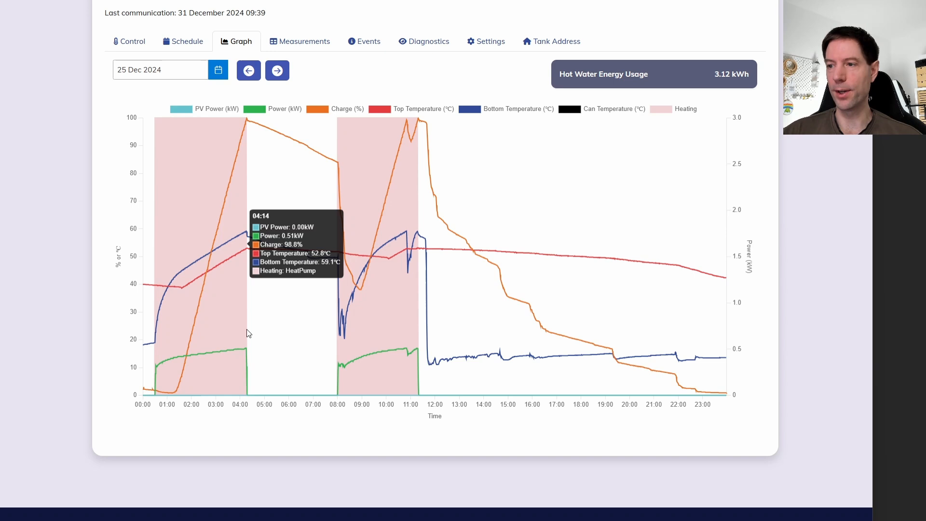
{"action": "mouse_move", "coordinate": [167, 295]}
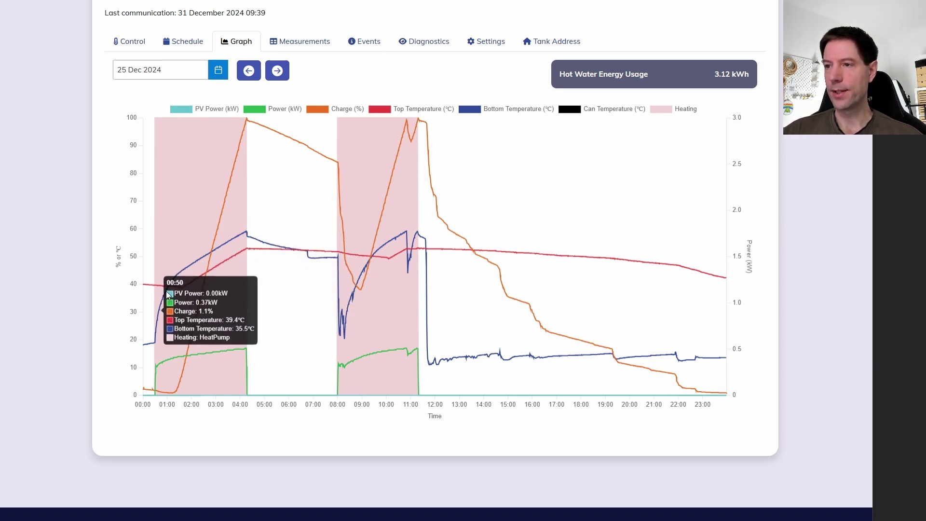
{"action": "mouse_move", "coordinate": [248, 254]}
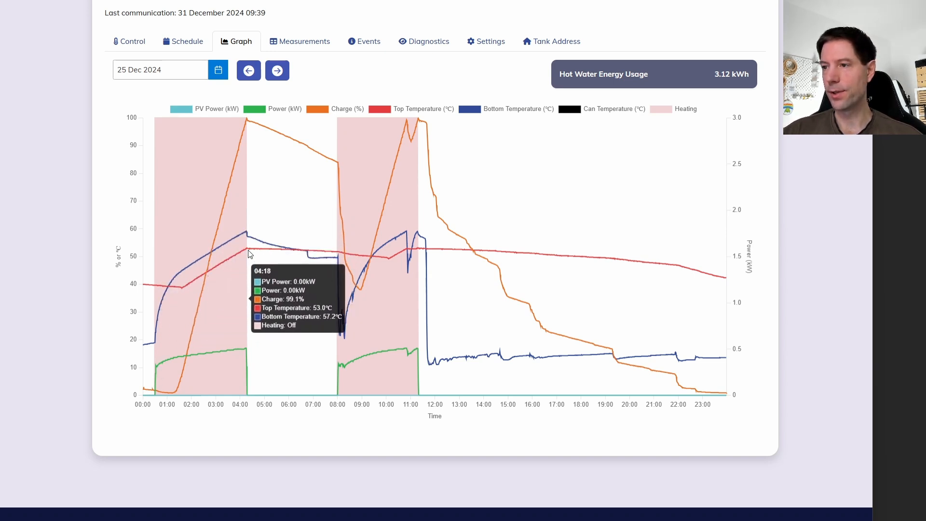
{"action": "mouse_move", "coordinate": [246, 249]}
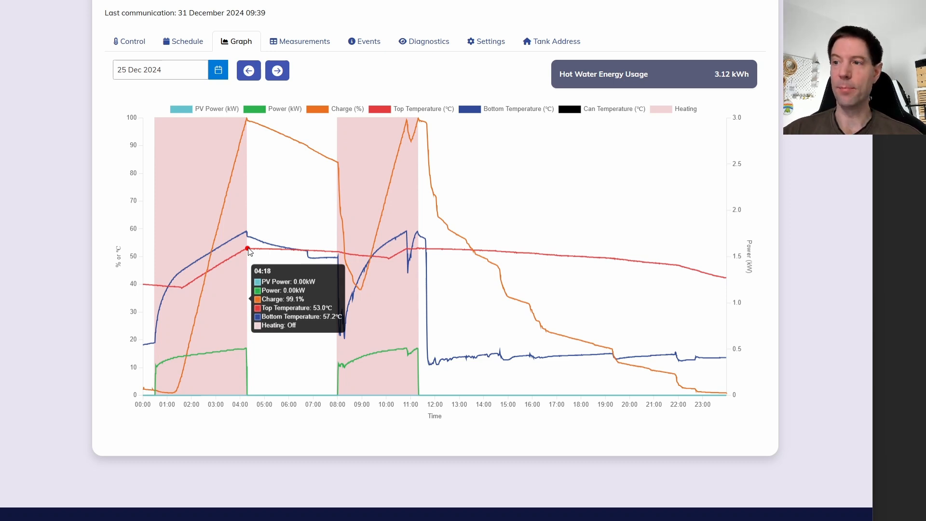
{"action": "mouse_move", "coordinate": [247, 249]}
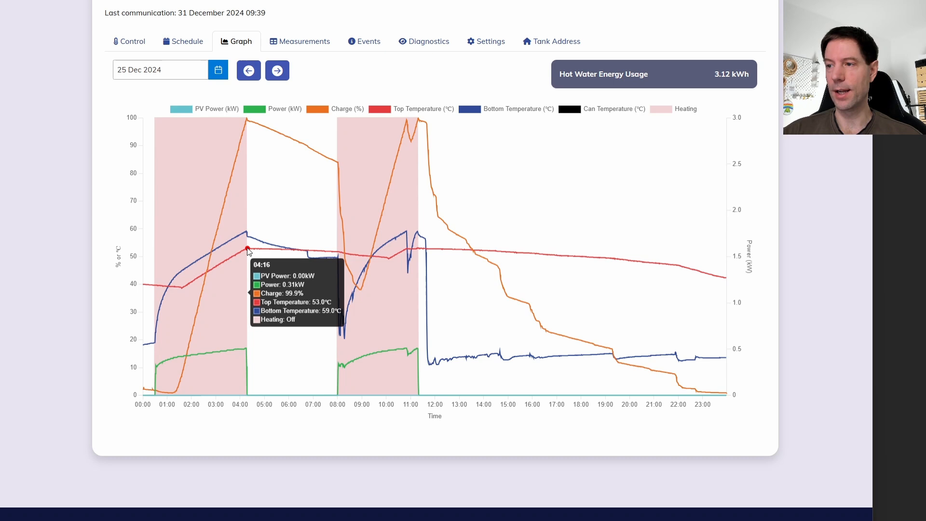
{"action": "mouse_move", "coordinate": [248, 251]}
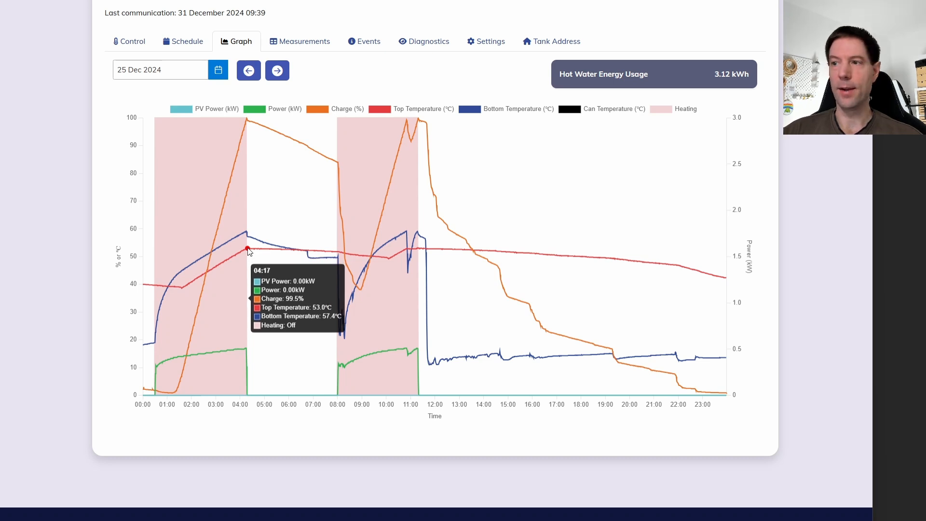
{"action": "mouse_move", "coordinate": [347, 166]}
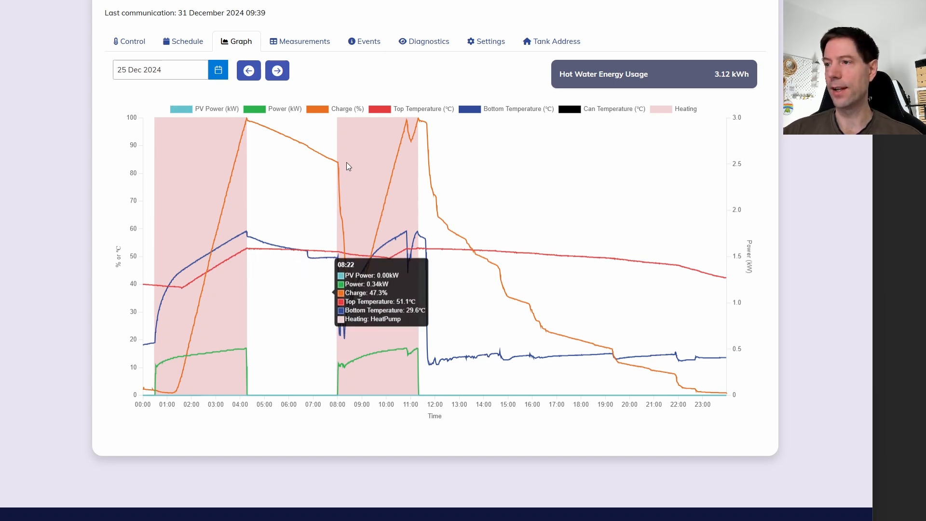
{"action": "mouse_move", "coordinate": [337, 163]}
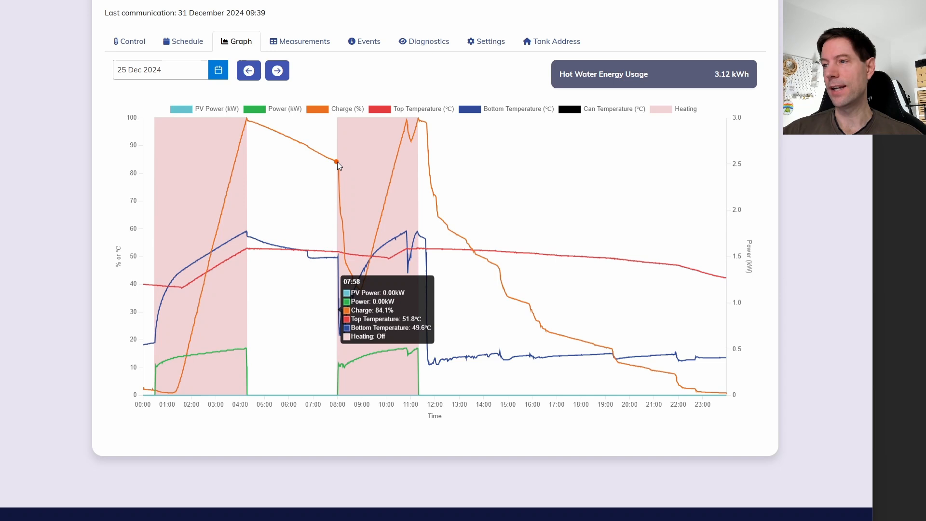
{"action": "mouse_move", "coordinate": [342, 162]}
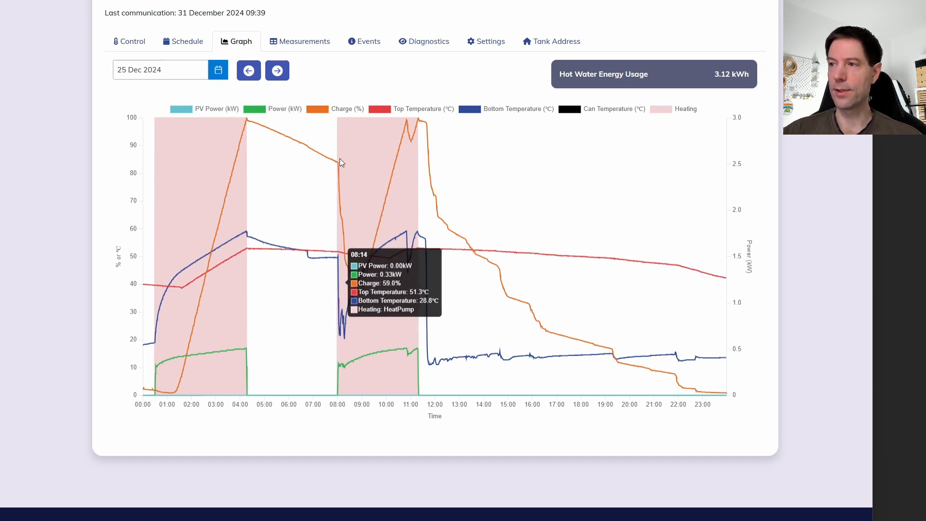
{"action": "mouse_move", "coordinate": [260, 129]}
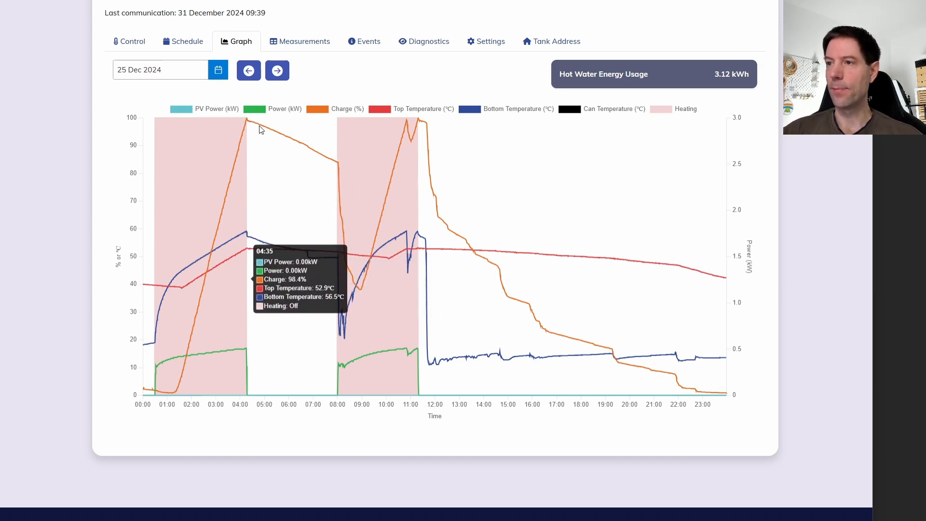
{"action": "mouse_move", "coordinate": [339, 166]}
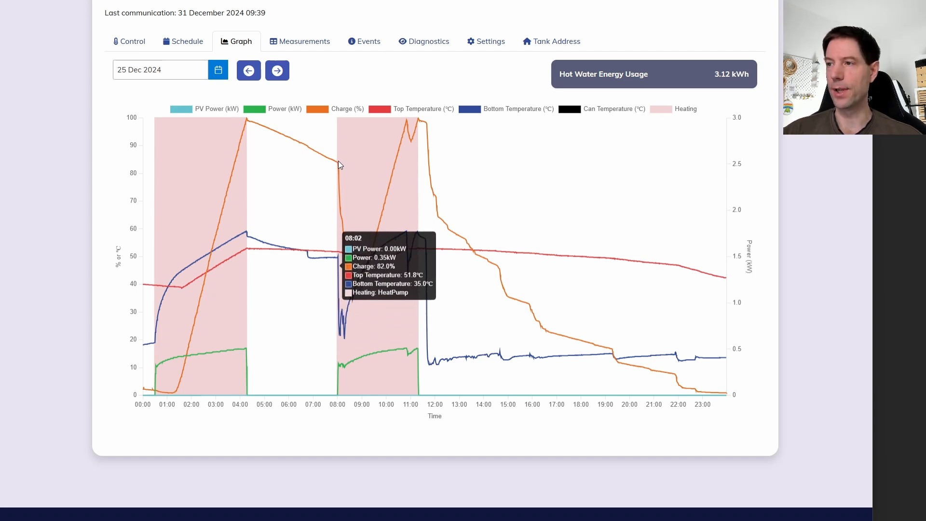
{"action": "mouse_move", "coordinate": [339, 164]}
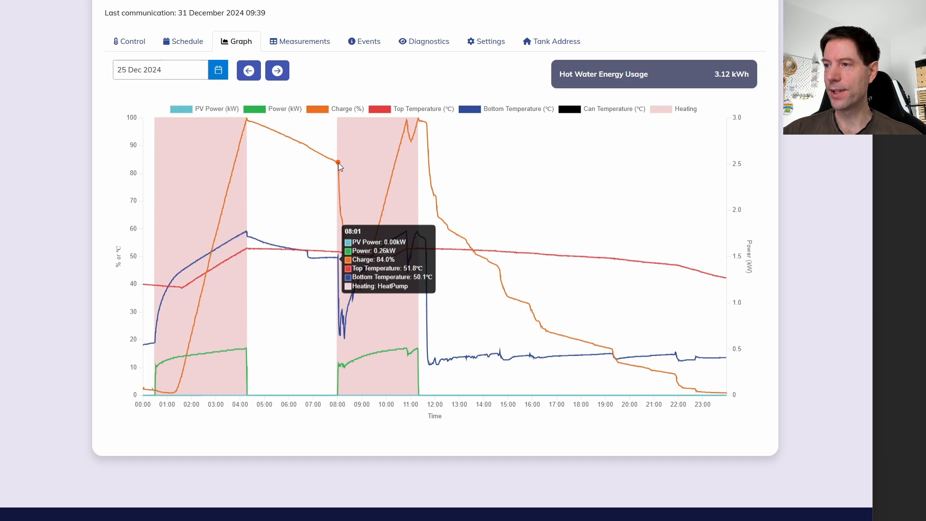
{"action": "mouse_move", "coordinate": [347, 263]}
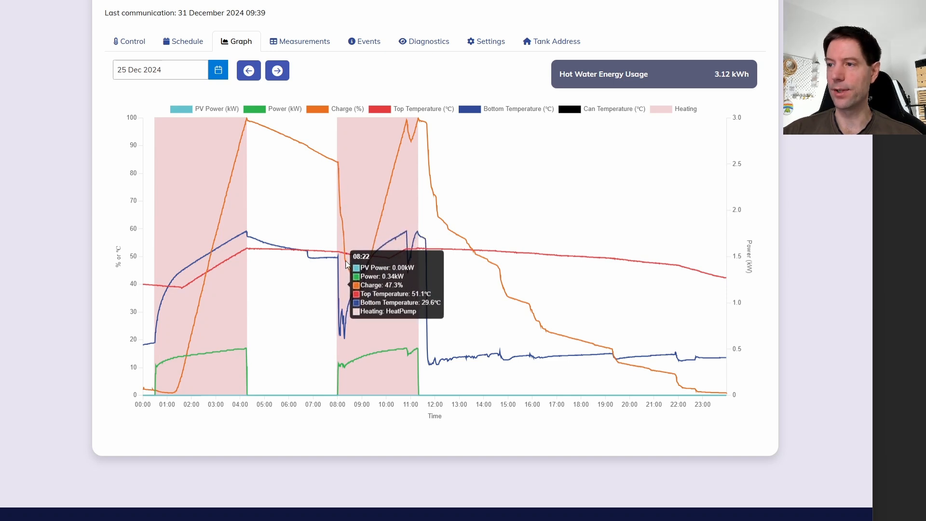
{"action": "mouse_move", "coordinate": [345, 120]}
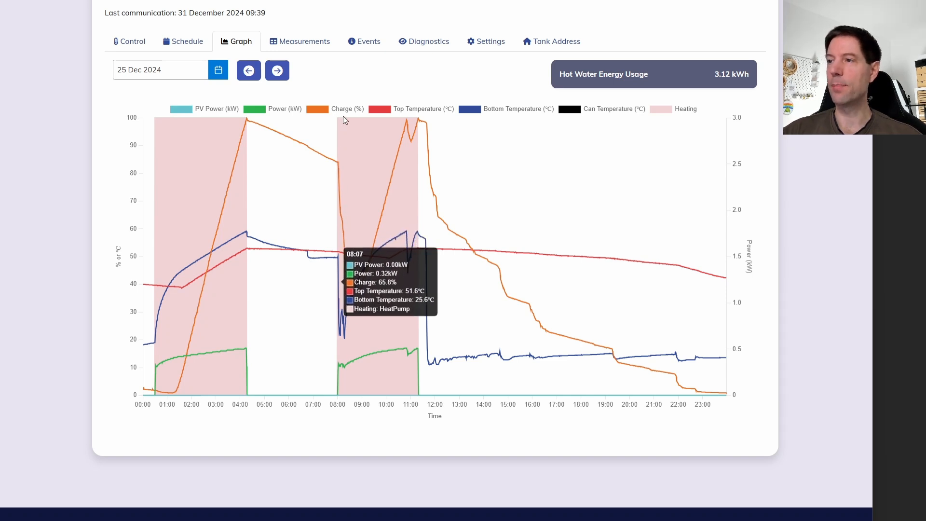
{"action": "mouse_move", "coordinate": [338, 125]}
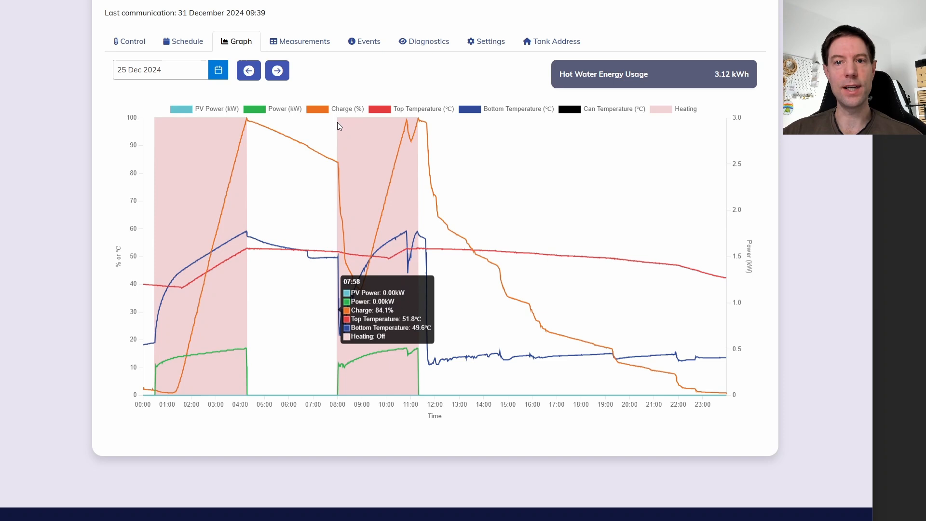
{"action": "mouse_move", "coordinate": [349, 223]}
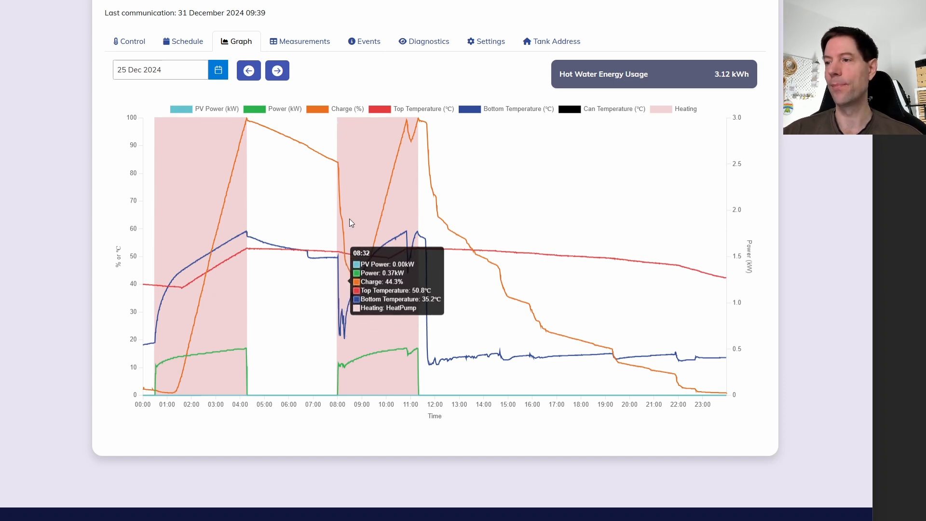
{"action": "mouse_move", "coordinate": [362, 292]}
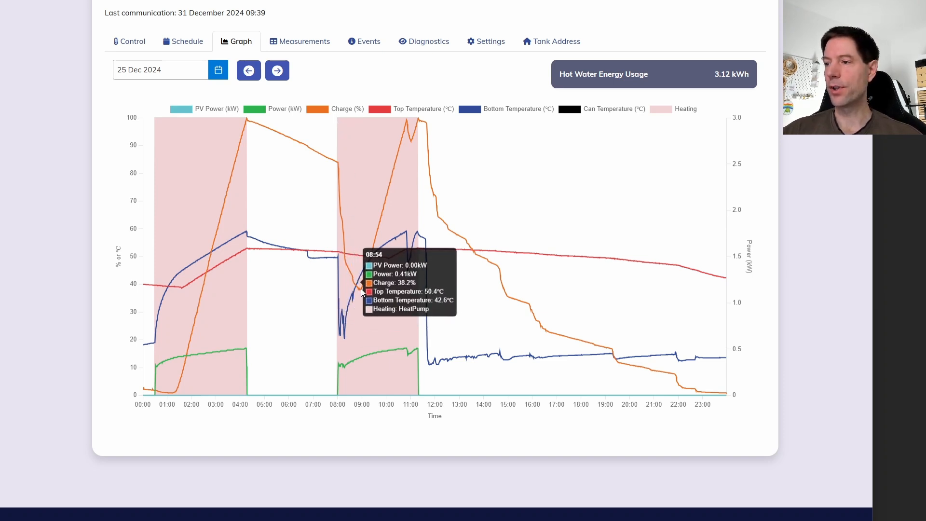
{"action": "mouse_move", "coordinate": [363, 292]}
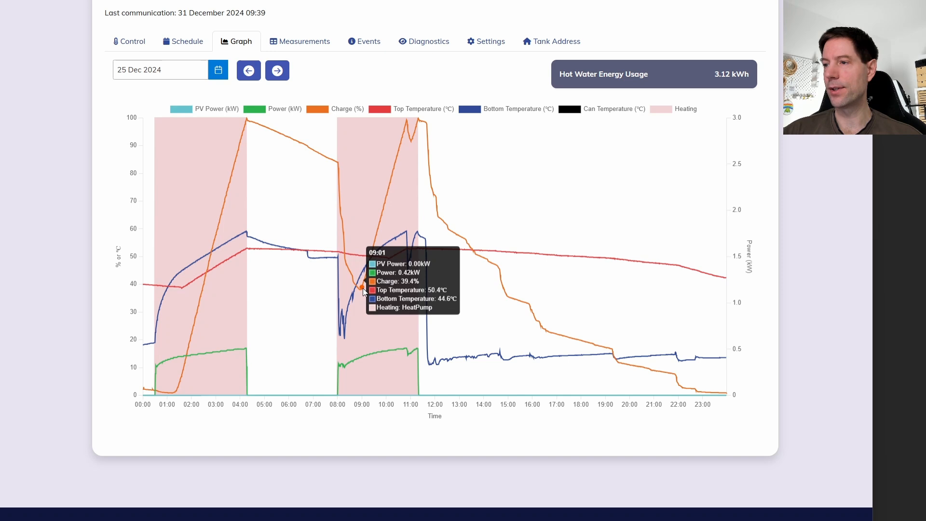
{"action": "mouse_move", "coordinate": [400, 156]}
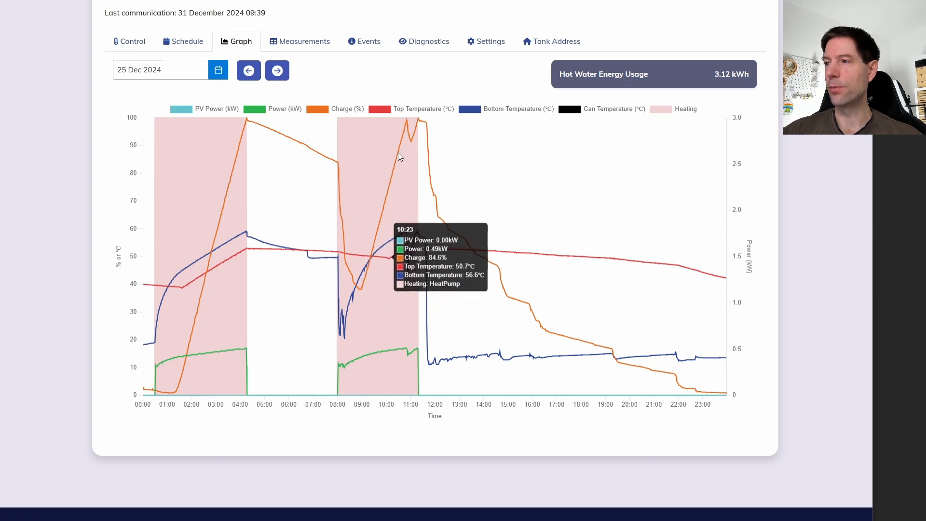
{"action": "mouse_move", "coordinate": [407, 124]}
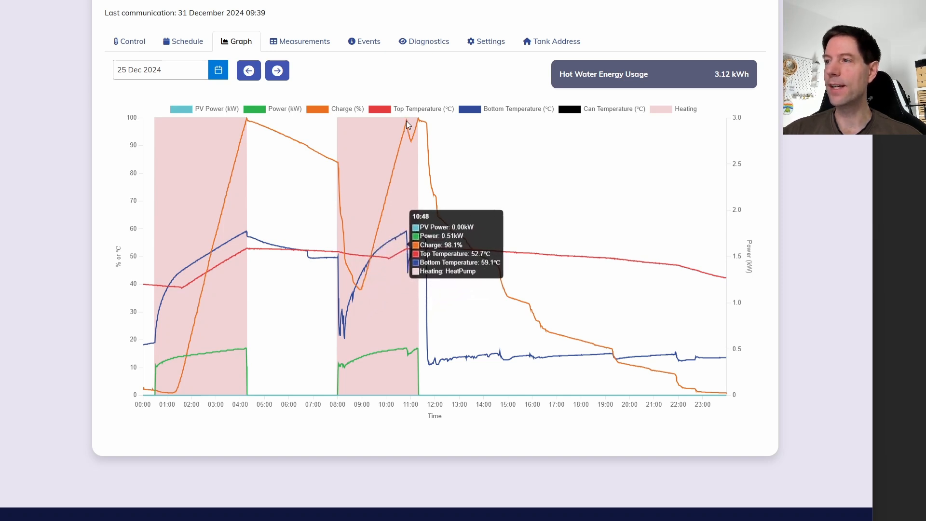
{"action": "mouse_move", "coordinate": [409, 123]}
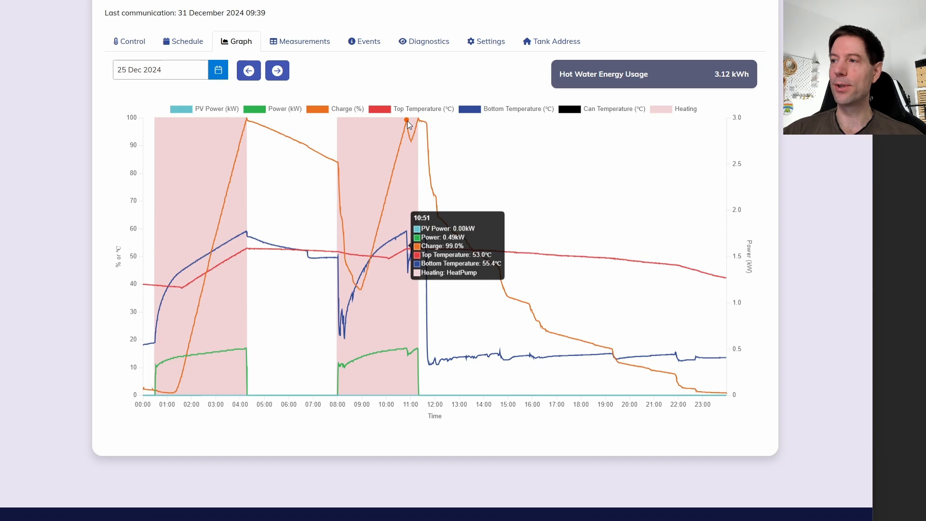
{"action": "mouse_move", "coordinate": [413, 145]}
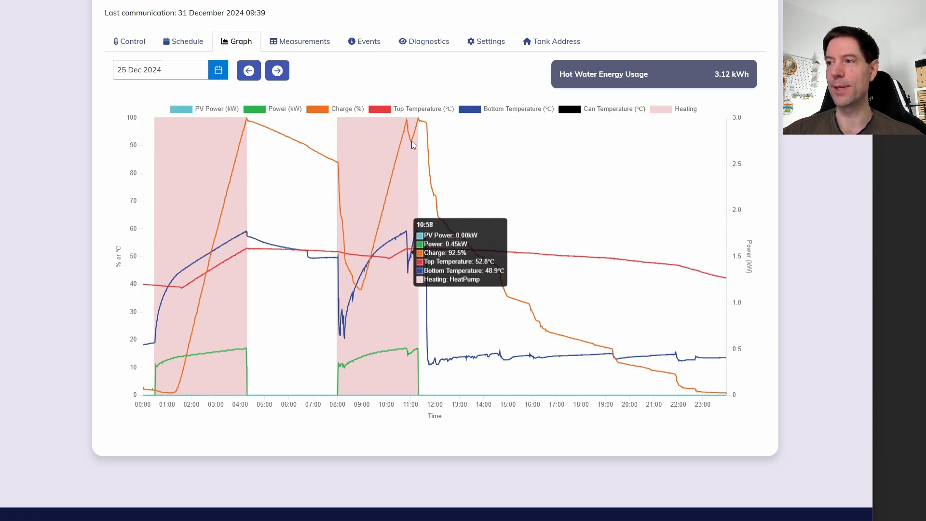
{"action": "mouse_move", "coordinate": [411, 144]}
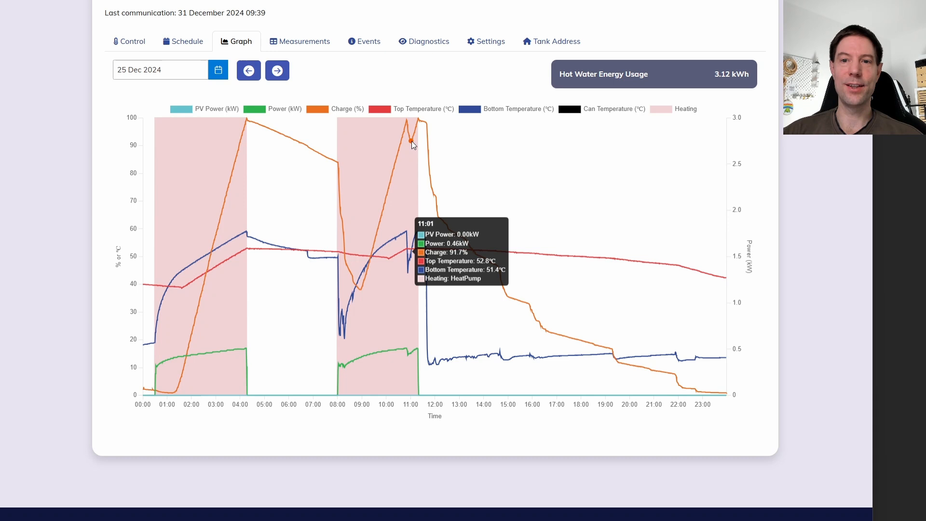
{"action": "mouse_move", "coordinate": [417, 131]}
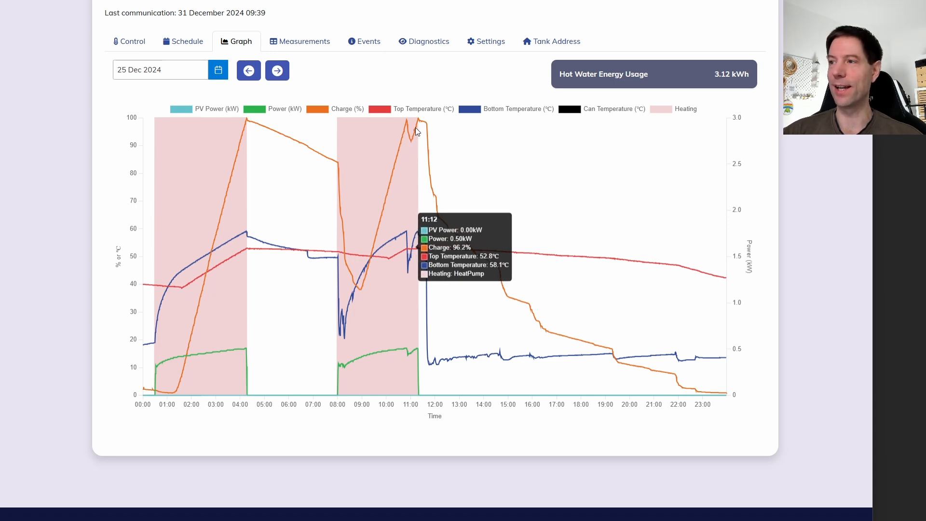
{"action": "mouse_move", "coordinate": [419, 123]}
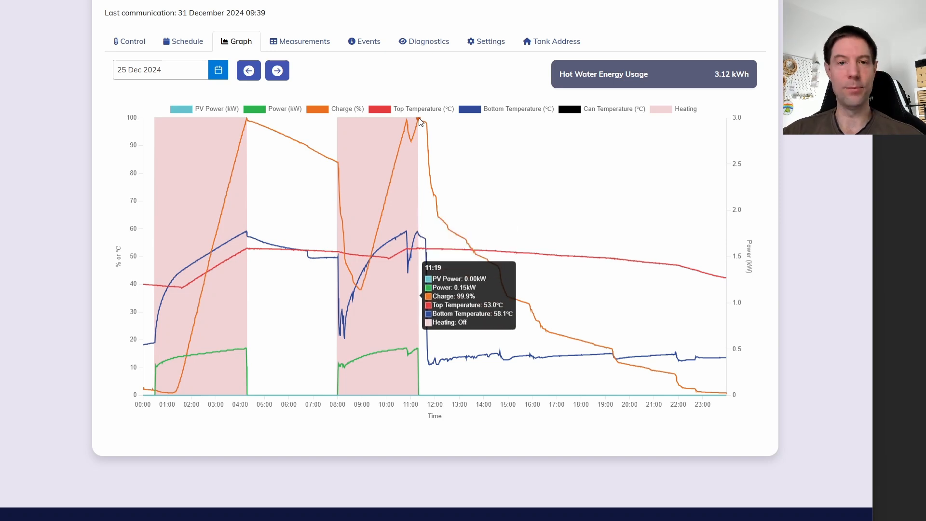
{"action": "mouse_move", "coordinate": [423, 122]}
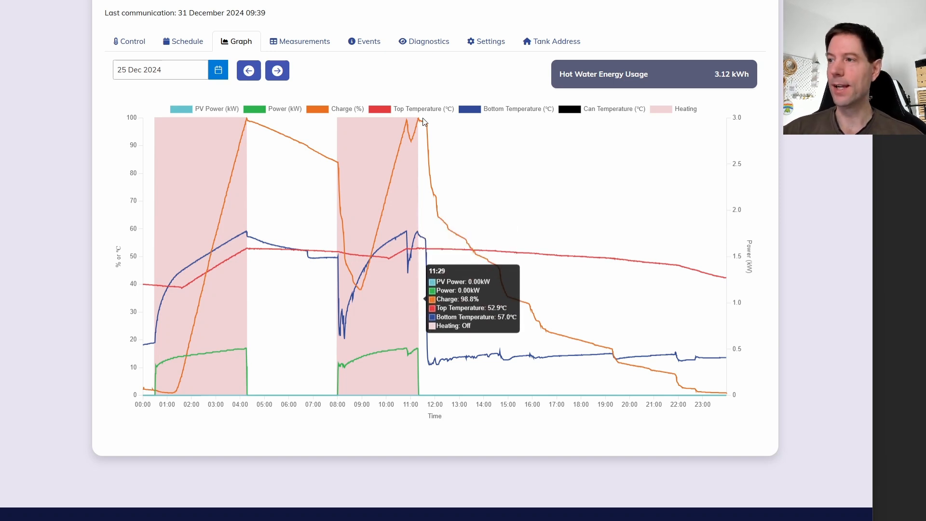
{"action": "mouse_move", "coordinate": [431, 183]}
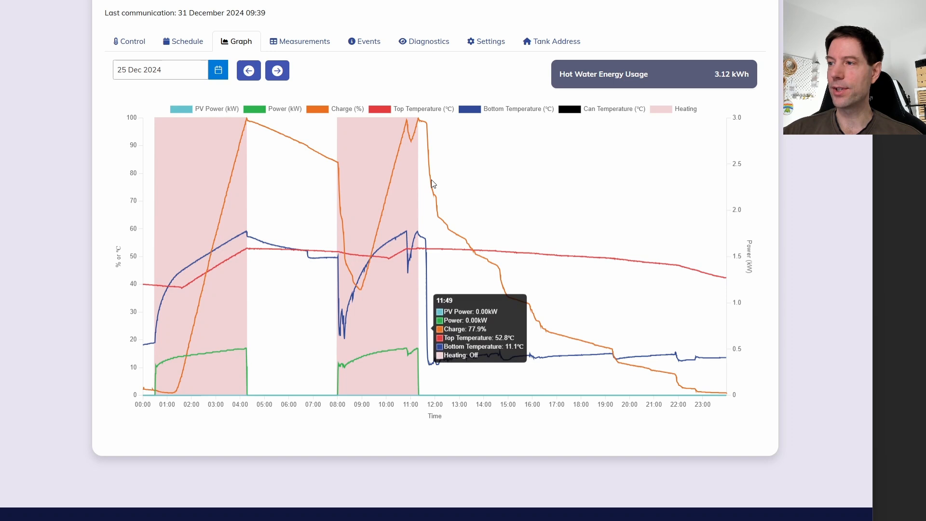
{"action": "mouse_move", "coordinate": [438, 221]}
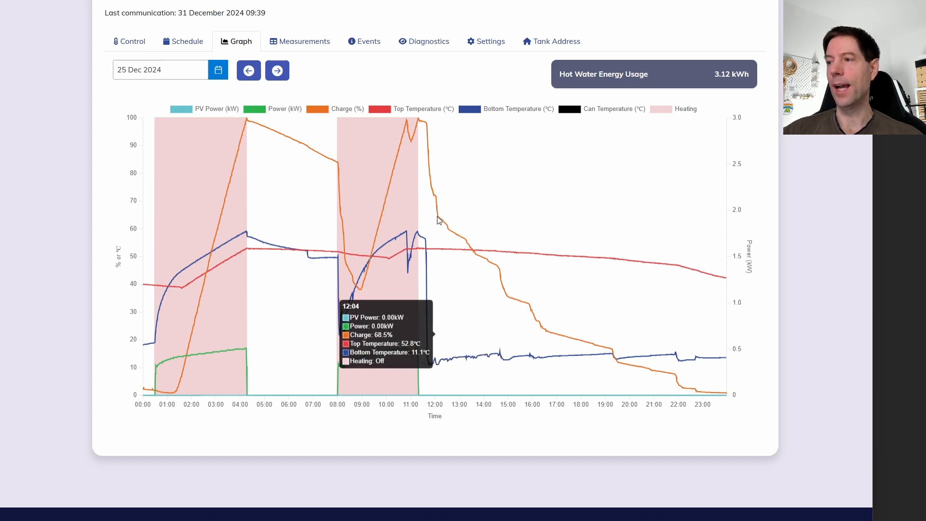
{"action": "mouse_move", "coordinate": [438, 215]}
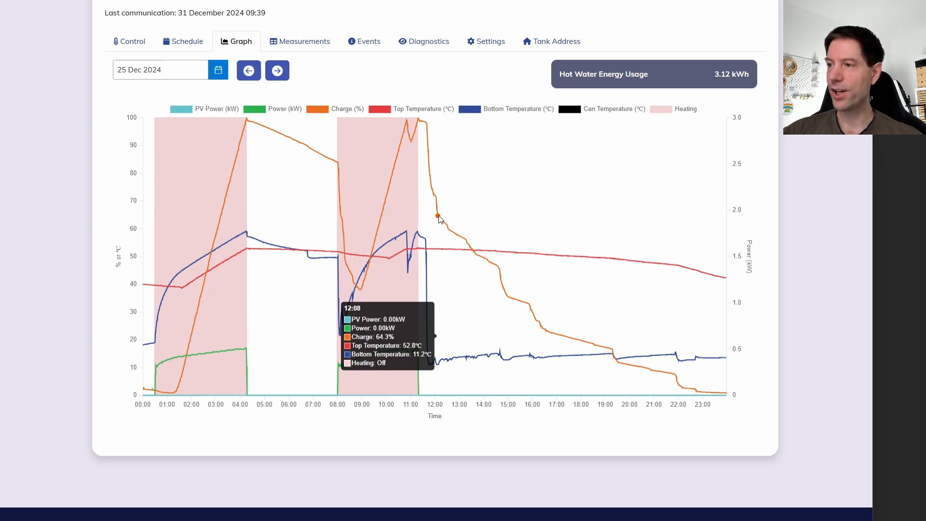
{"action": "mouse_move", "coordinate": [444, 227]}
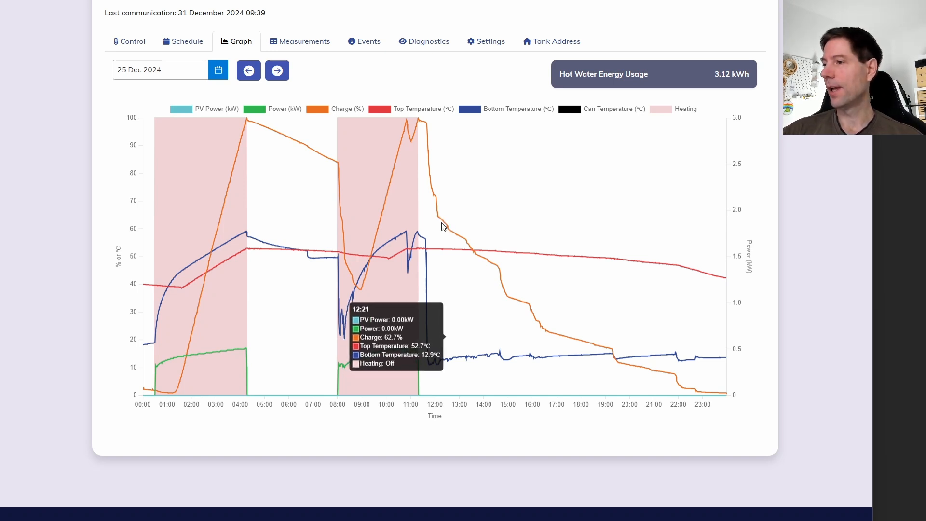
{"action": "mouse_move", "coordinate": [466, 247]}
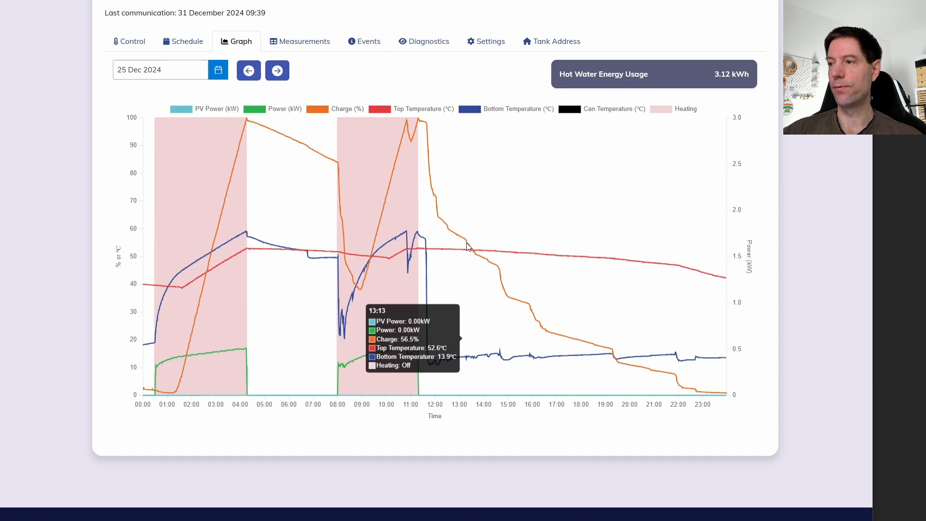
{"action": "mouse_move", "coordinate": [450, 232]}
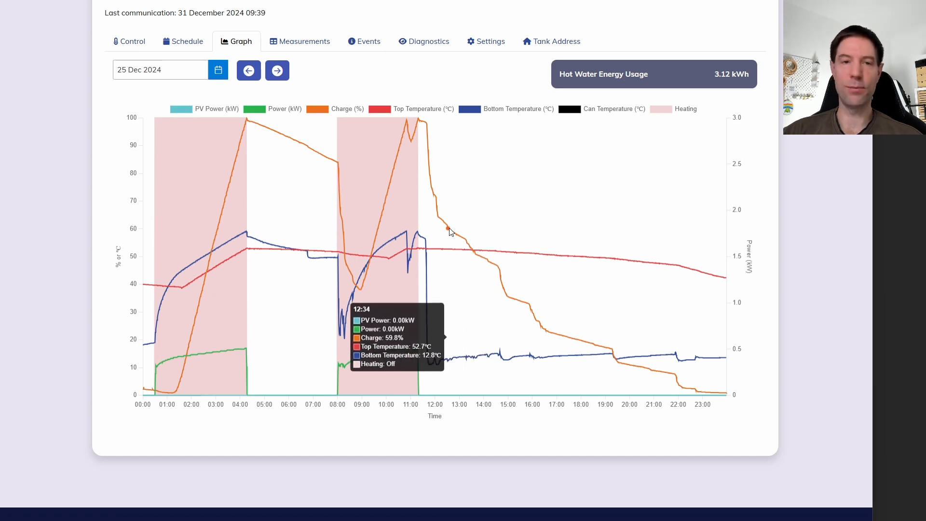
{"action": "mouse_move", "coordinate": [507, 294]}
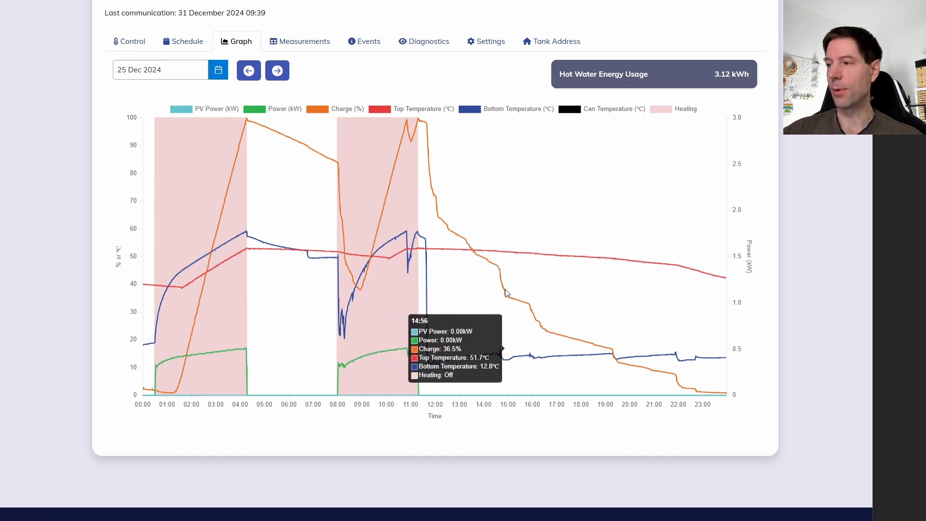
{"action": "mouse_move", "coordinate": [507, 295]}
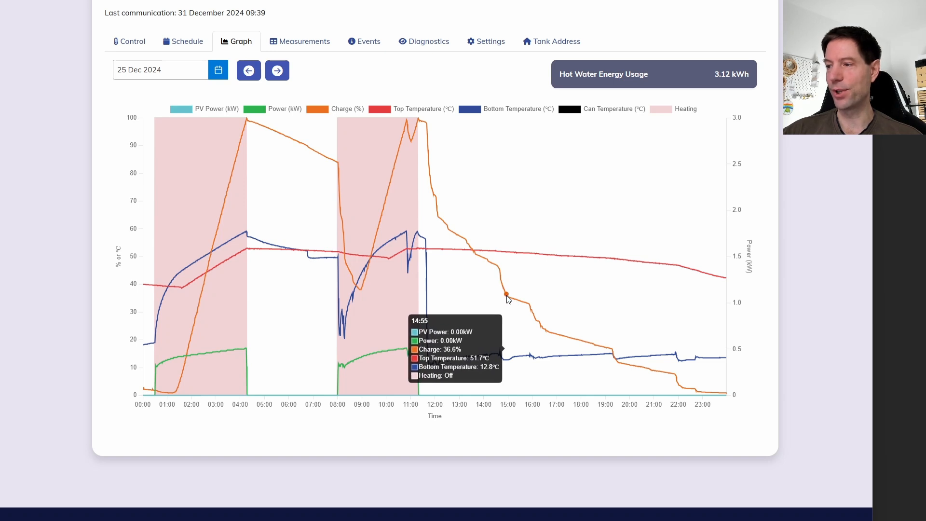
{"action": "mouse_move", "coordinate": [580, 332]}
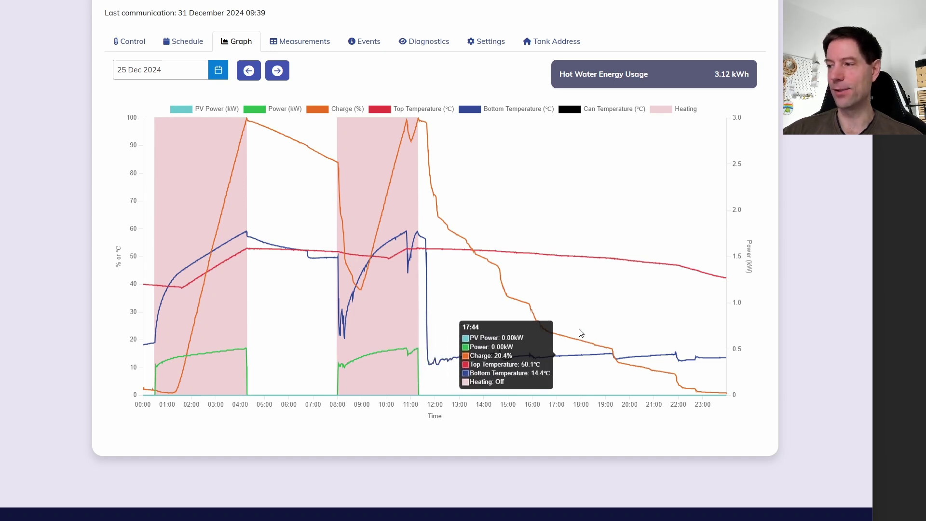
{"action": "mouse_move", "coordinate": [722, 399]}
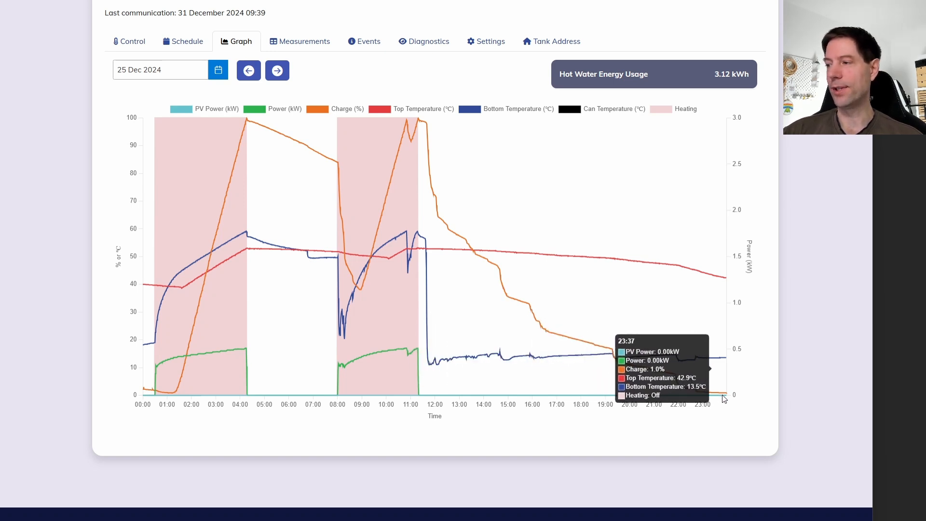
{"action": "mouse_move", "coordinate": [410, 114]}
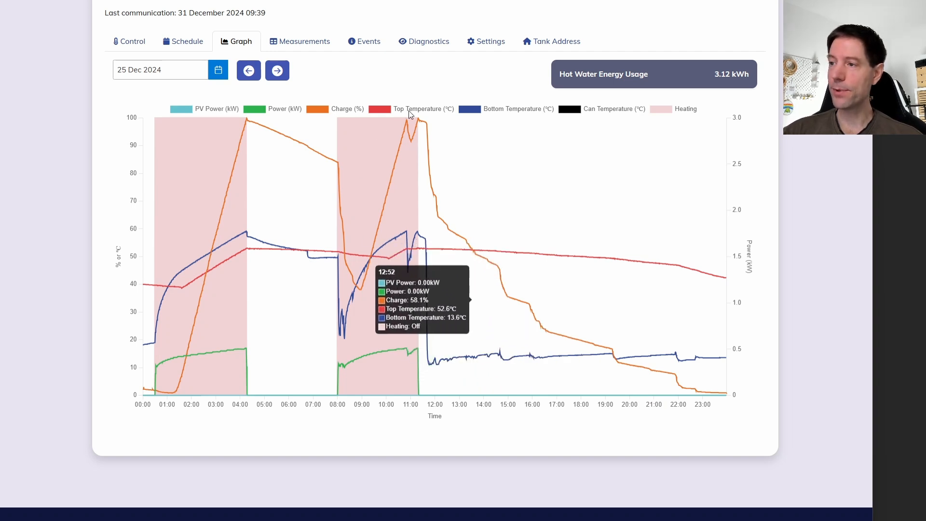
{"action": "mouse_move", "coordinate": [470, 199]}
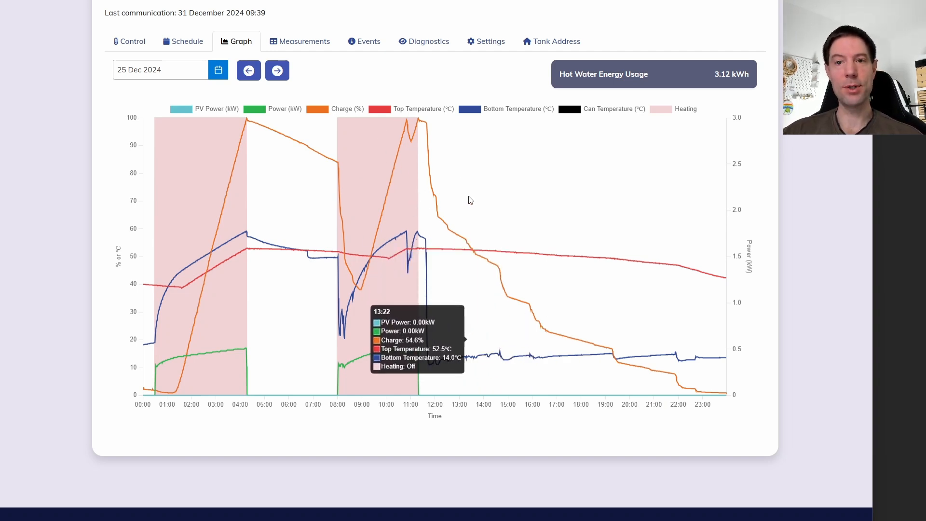
{"action": "mouse_move", "coordinate": [451, 233]}
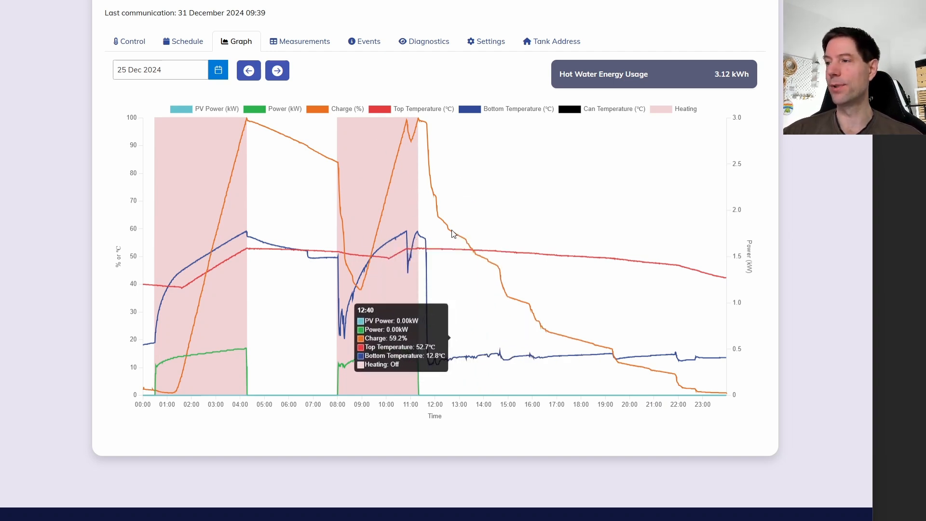
{"action": "mouse_move", "coordinate": [561, 192]}
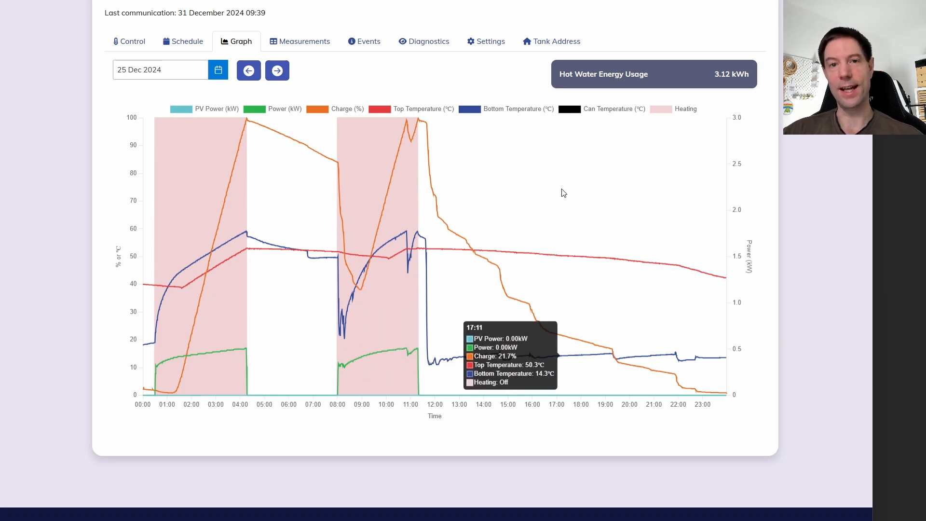
{"action": "mouse_move", "coordinate": [560, 190]}
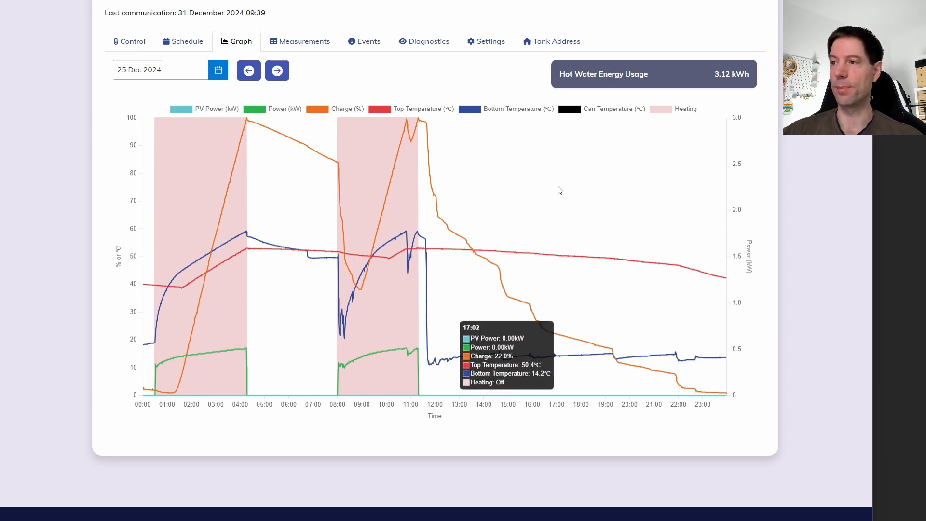
{"action": "mouse_move", "coordinate": [371, 155]}
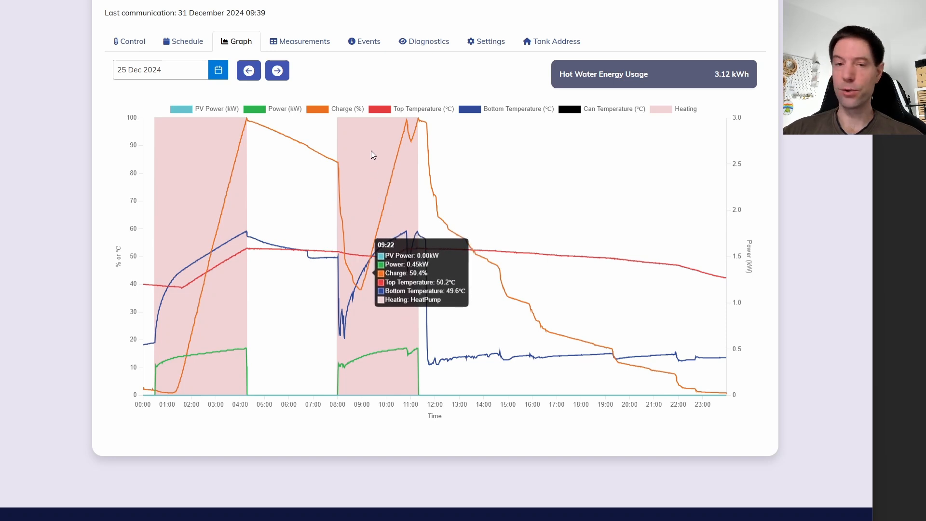
{"action": "mouse_move", "coordinate": [452, 138]}
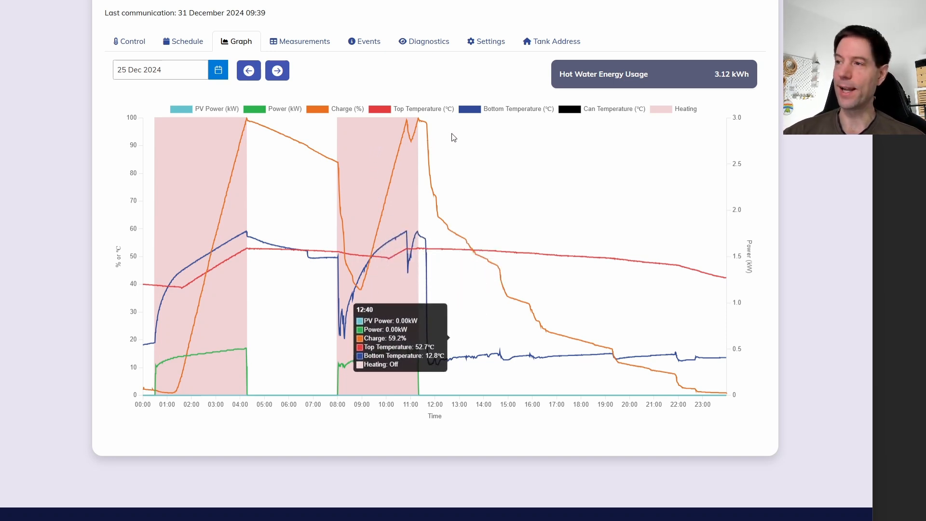
{"action": "mouse_move", "coordinate": [436, 150]}
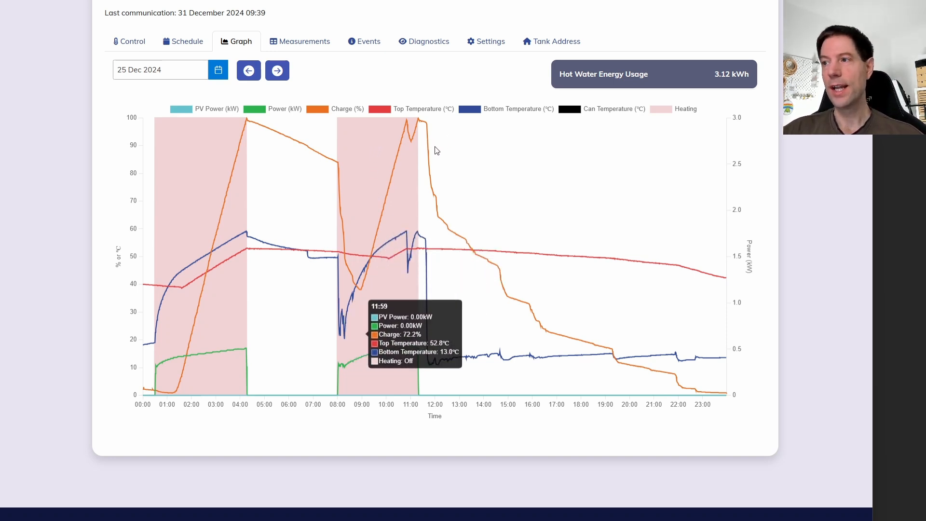
{"action": "mouse_move", "coordinate": [467, 150]}
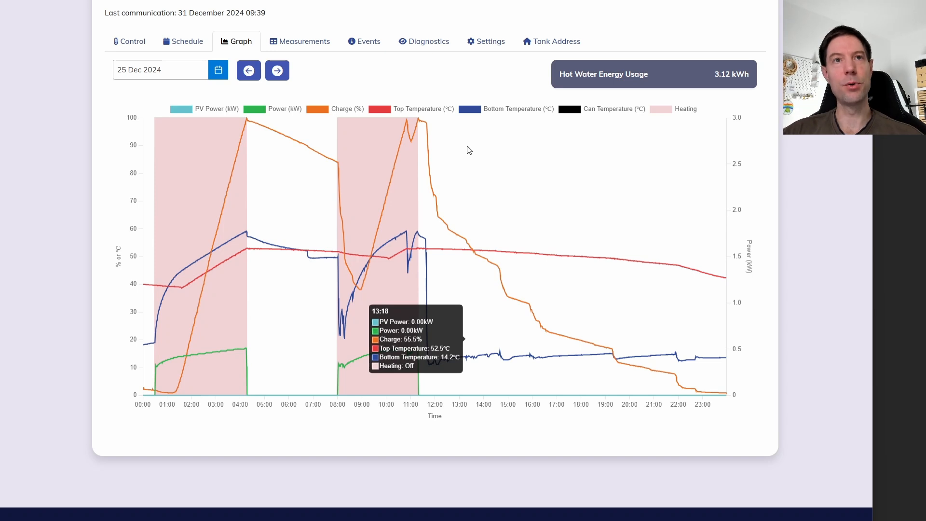
{"action": "mouse_move", "coordinate": [438, 405]}
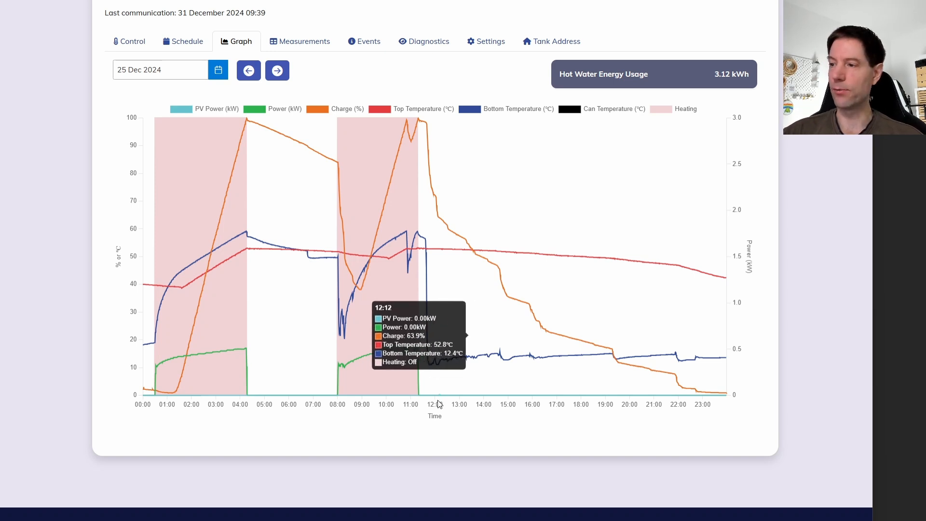
{"action": "mouse_move", "coordinate": [487, 434]}
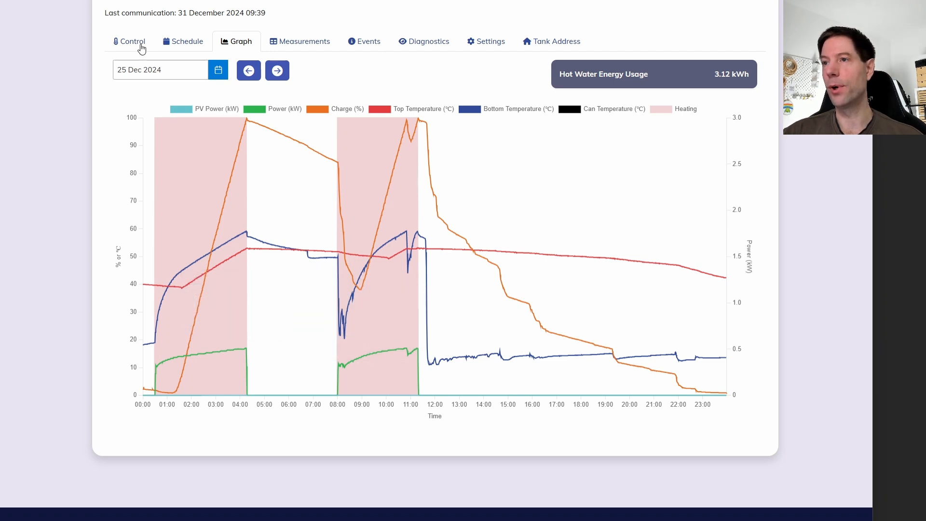
Step: Show the tank control overview with its 43% charge gauge and not-heating status
{"action": "left_click", "coordinate": [129, 42]}
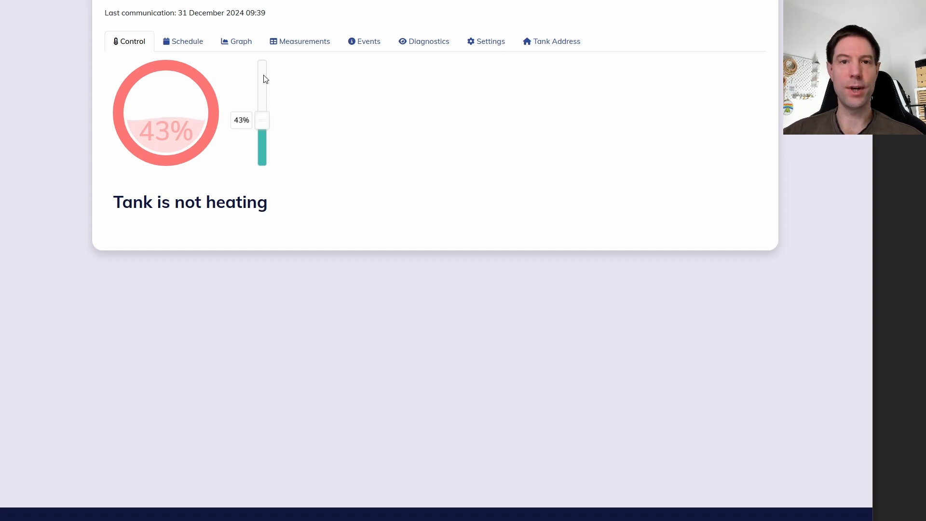
{"action": "mouse_move", "coordinate": [286, 75]}
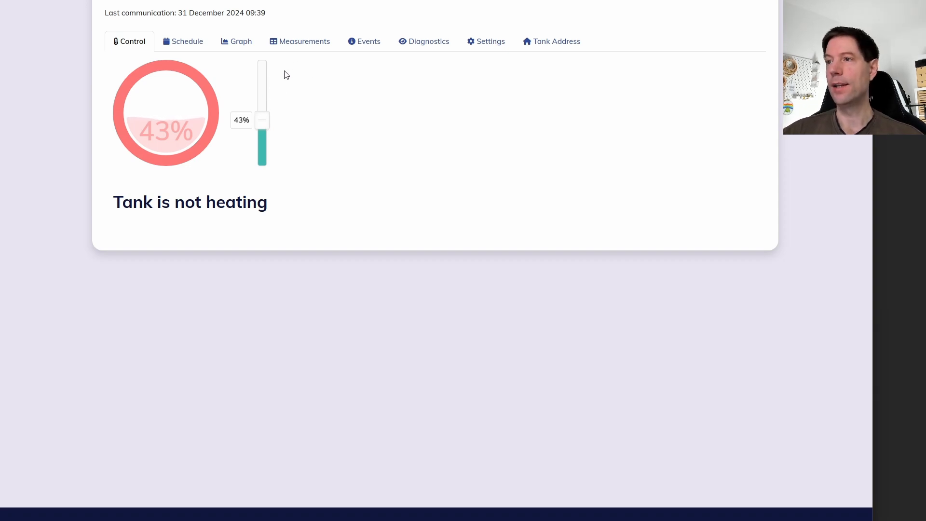
{"action": "mouse_move", "coordinate": [279, 101]}
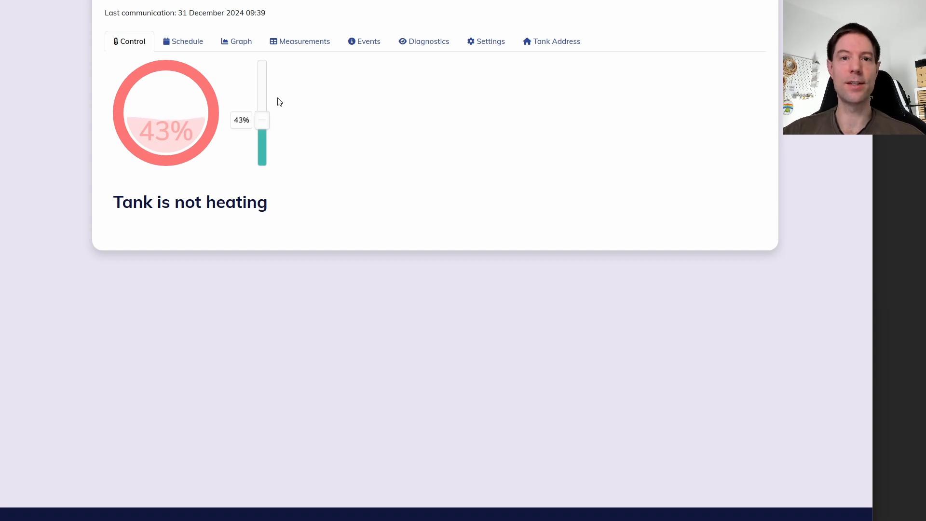
Step: Change the graph date to 25 December 2024 via the date picker
{"action": "left_click", "coordinate": [235, 41]}
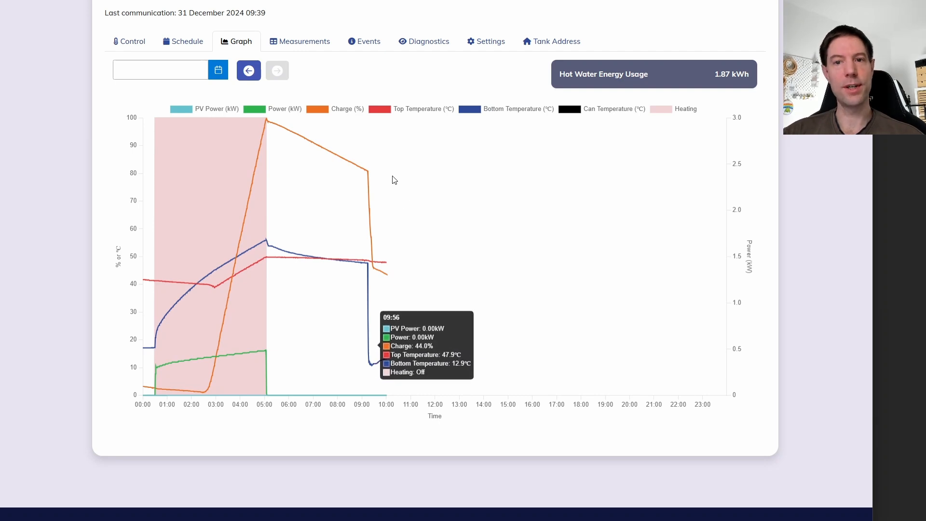
{"action": "mouse_move", "coordinate": [389, 444]}
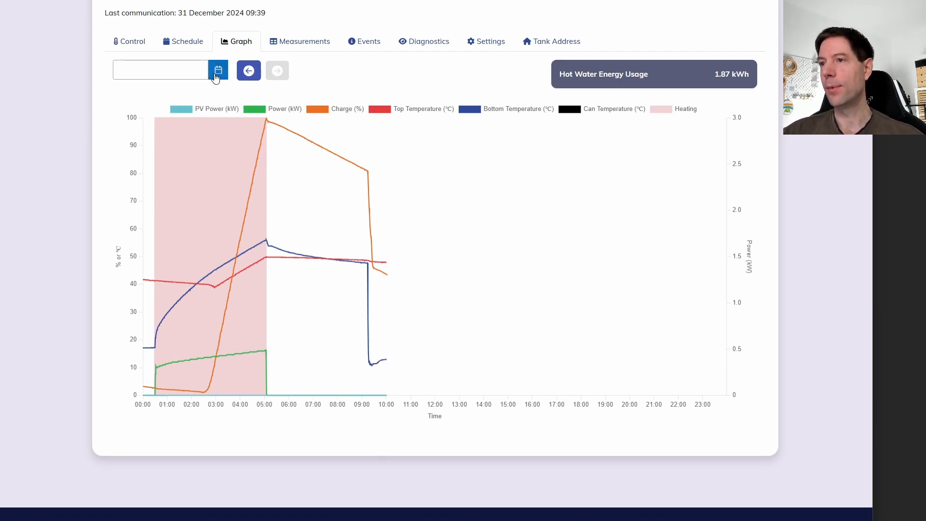
{"action": "left_click", "coordinate": [218, 69]}
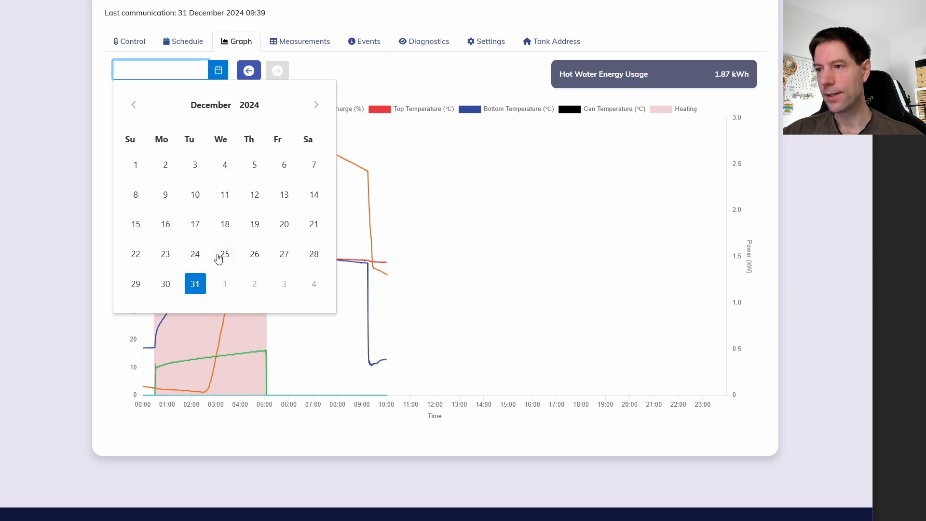
{"action": "left_click", "coordinate": [223, 255]}
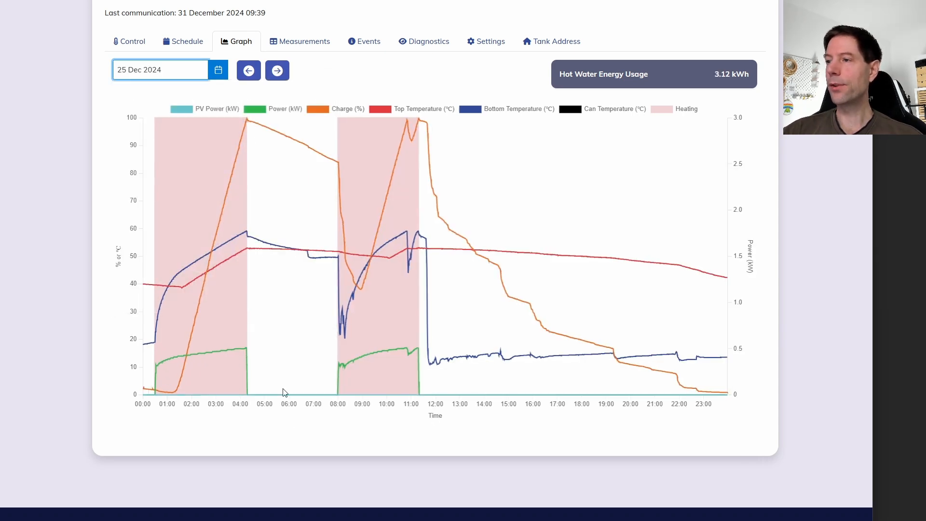
{"action": "mouse_move", "coordinate": [158, 370]}
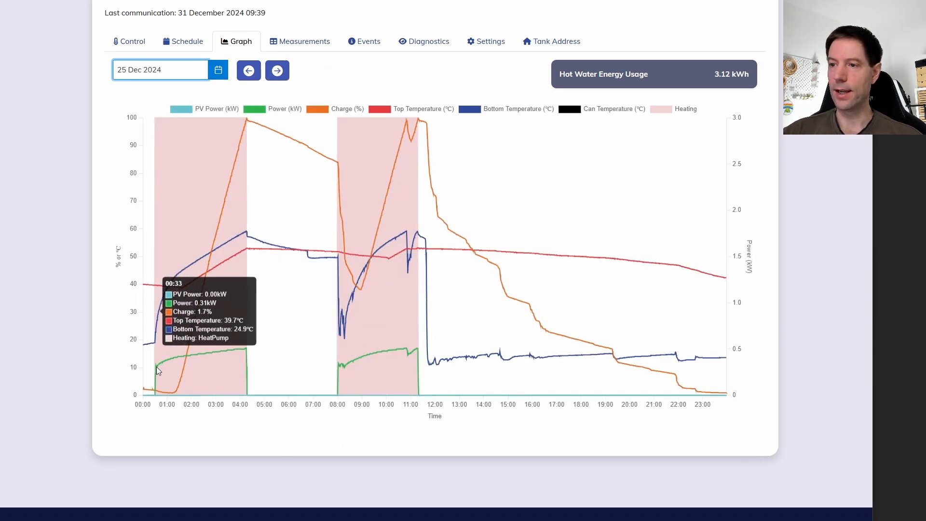
{"action": "mouse_move", "coordinate": [240, 355]}
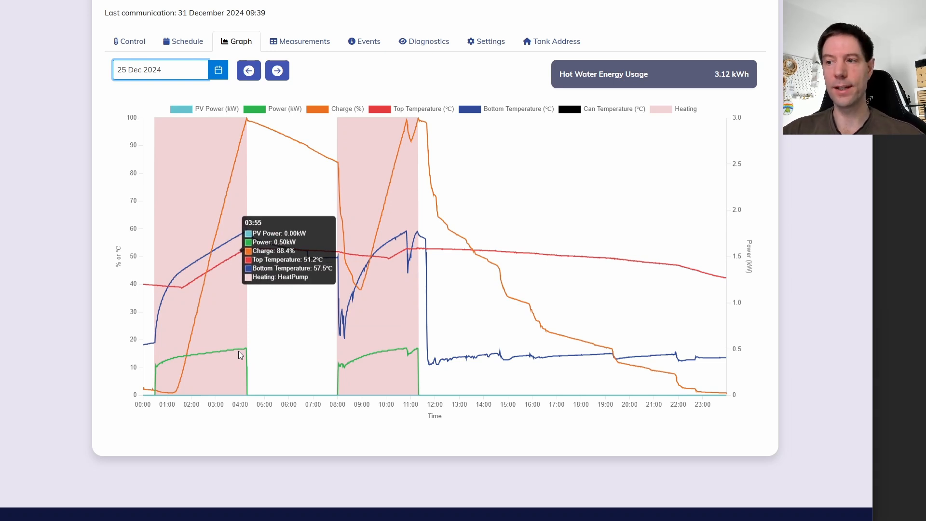
{"action": "mouse_move", "coordinate": [243, 353]}
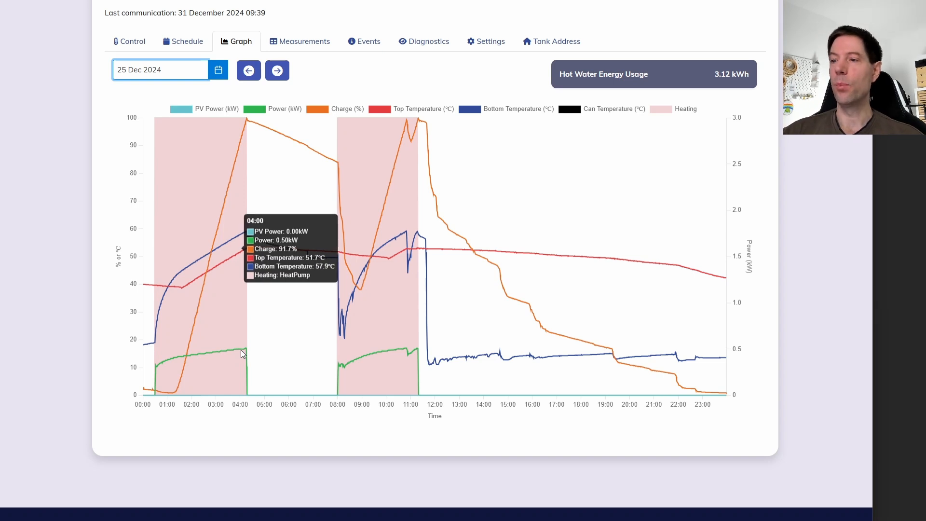
{"action": "mouse_move", "coordinate": [247, 353]}
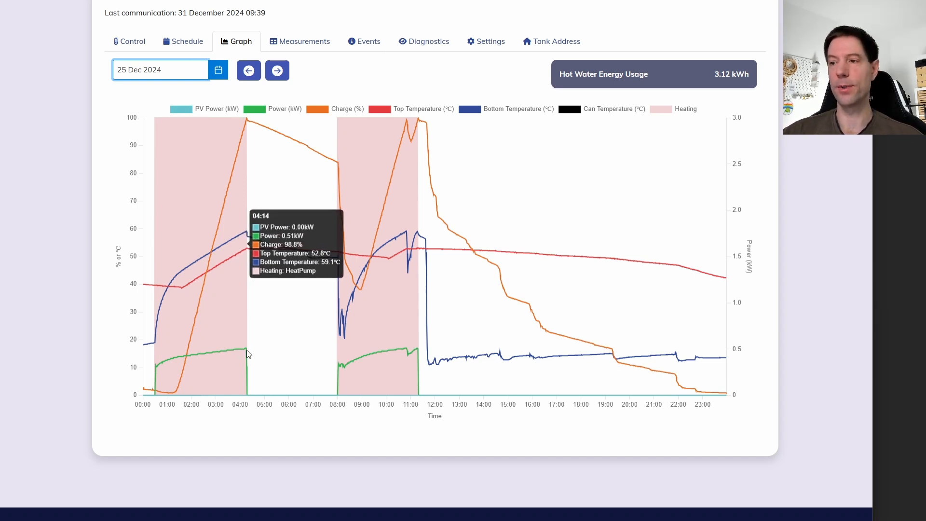
{"action": "mouse_move", "coordinate": [247, 353]}
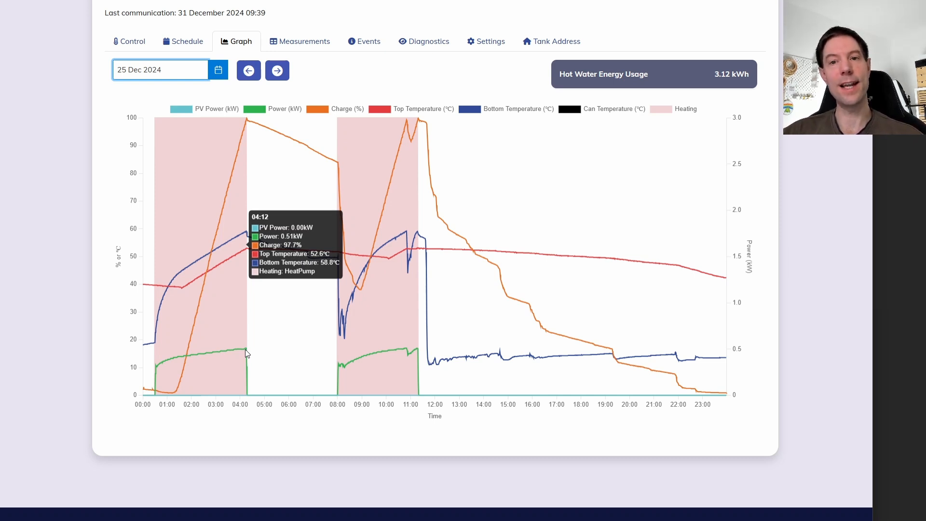
{"action": "mouse_move", "coordinate": [195, 306]}
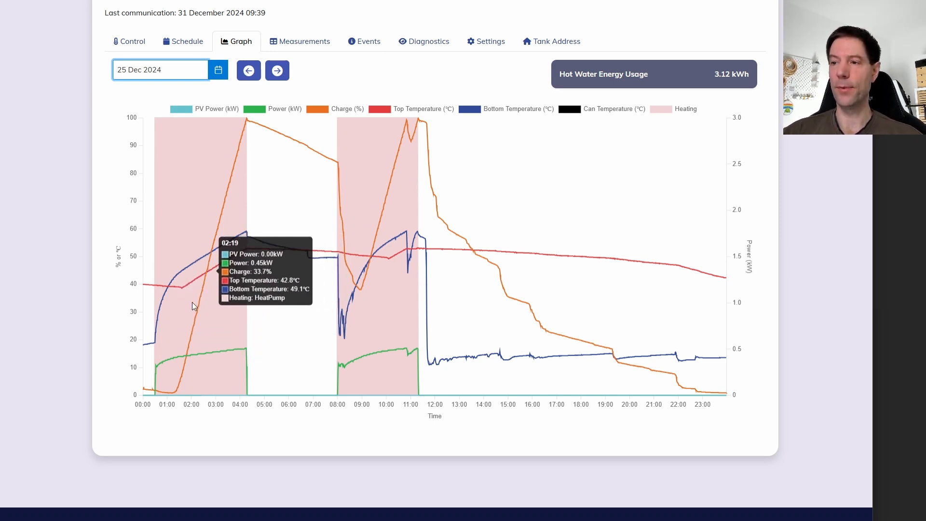
{"action": "mouse_move", "coordinate": [274, 439]}
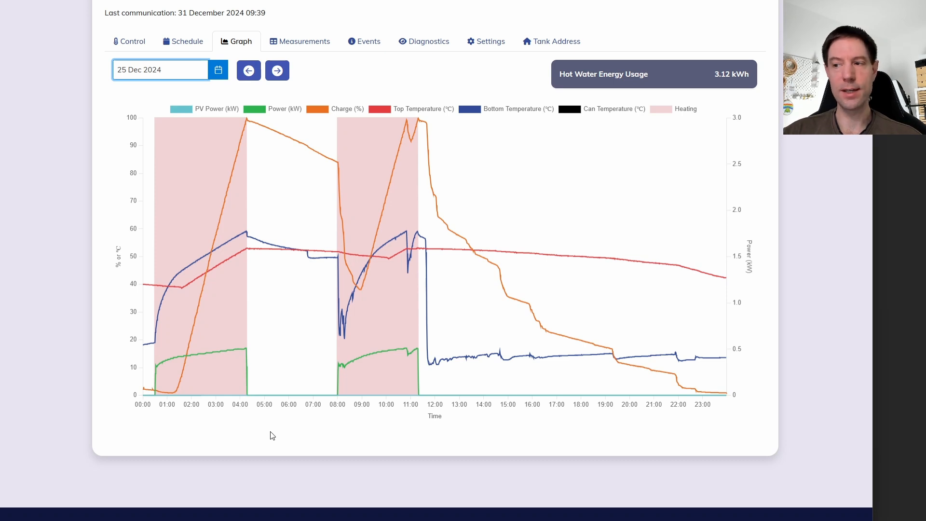
{"action": "mouse_move", "coordinate": [286, 248]}
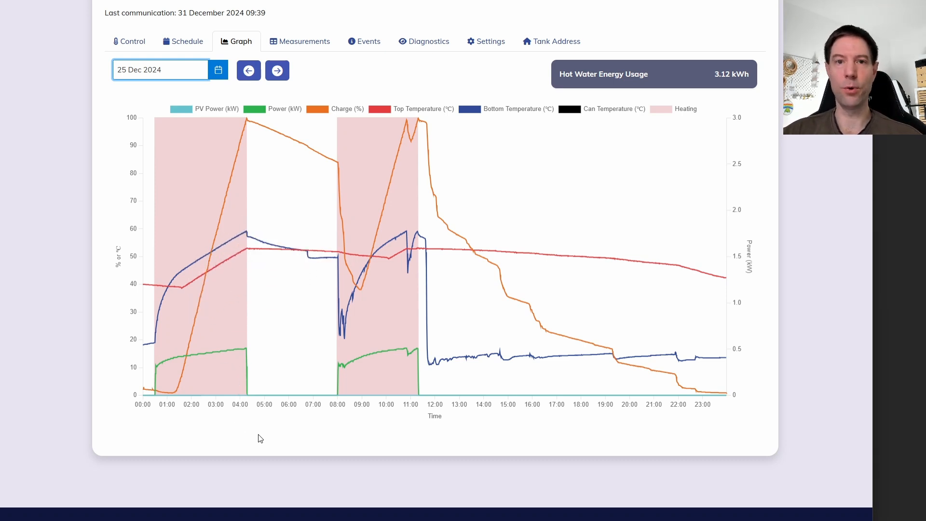
{"action": "mouse_move", "coordinate": [428, 416]}
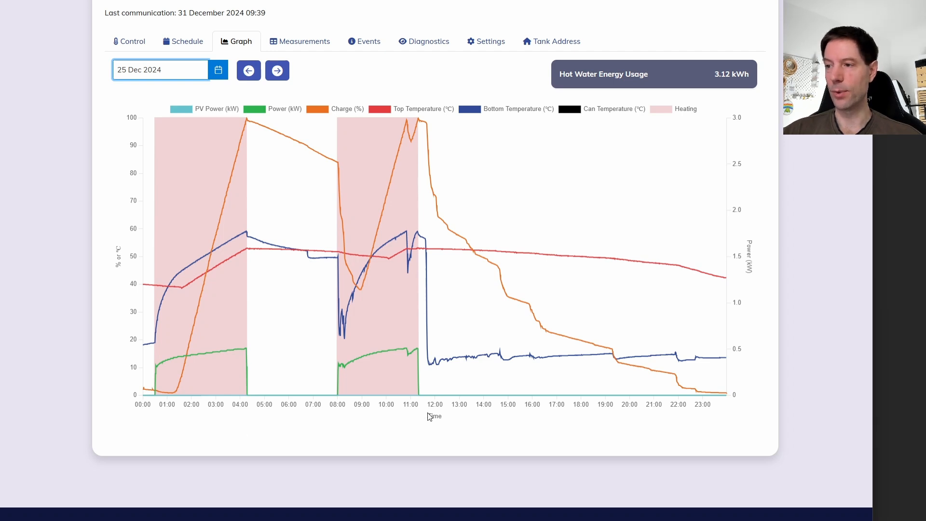
{"action": "mouse_move", "coordinate": [360, 439]}
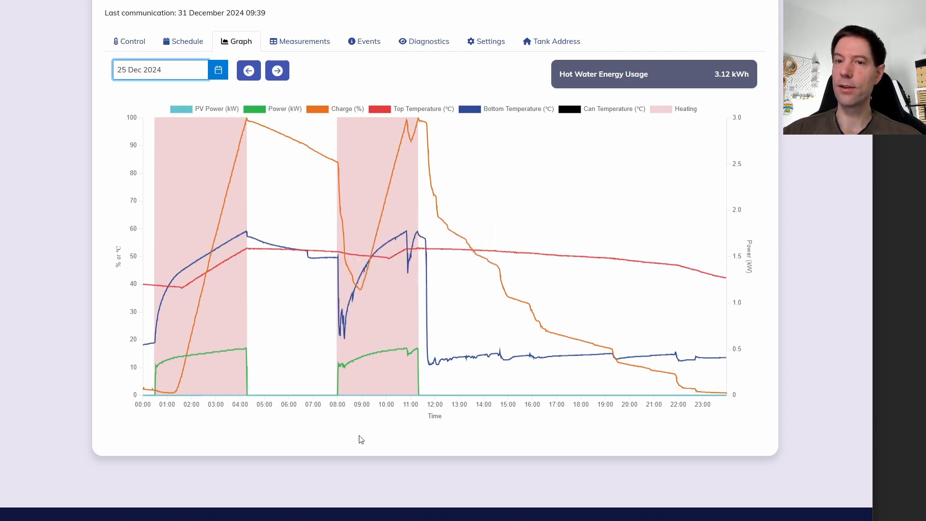
{"action": "mouse_move", "coordinate": [350, 434]}
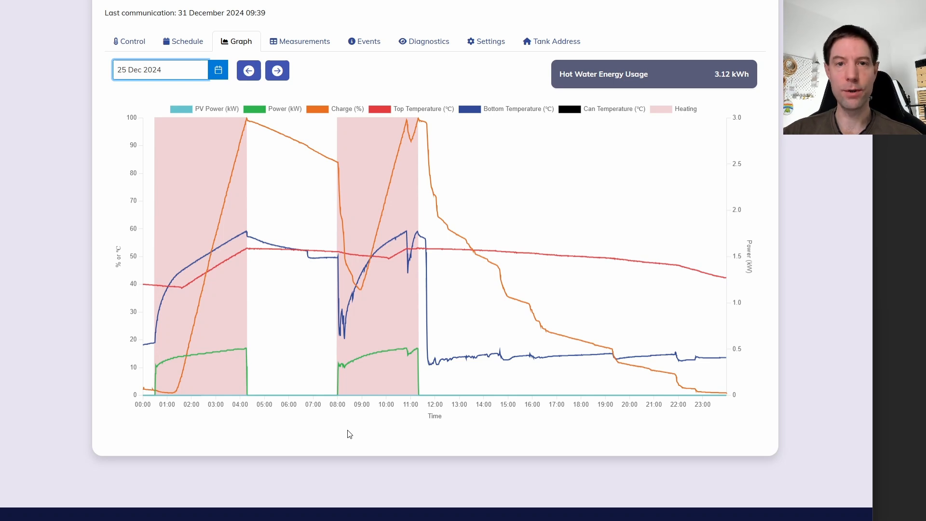
{"action": "mouse_move", "coordinate": [353, 432]}
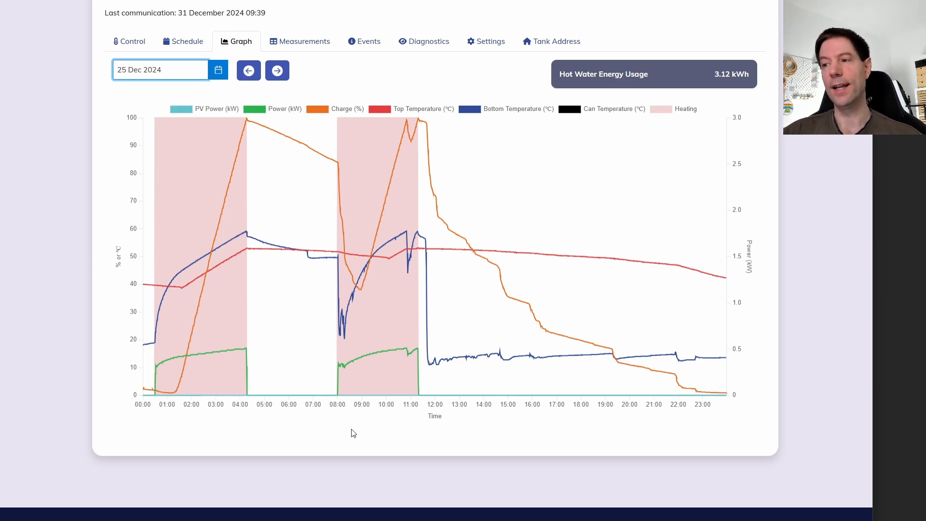
{"action": "mouse_move", "coordinate": [360, 428]}
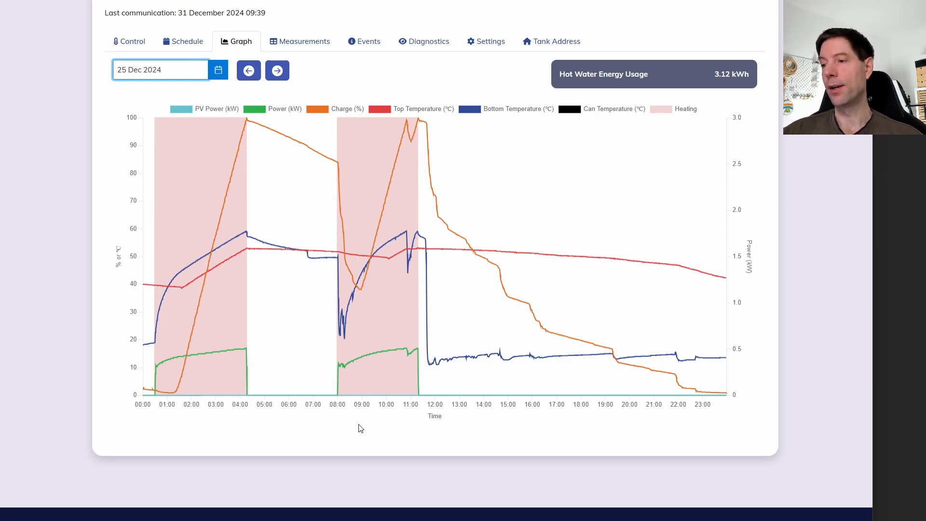
{"action": "mouse_move", "coordinate": [358, 427]}
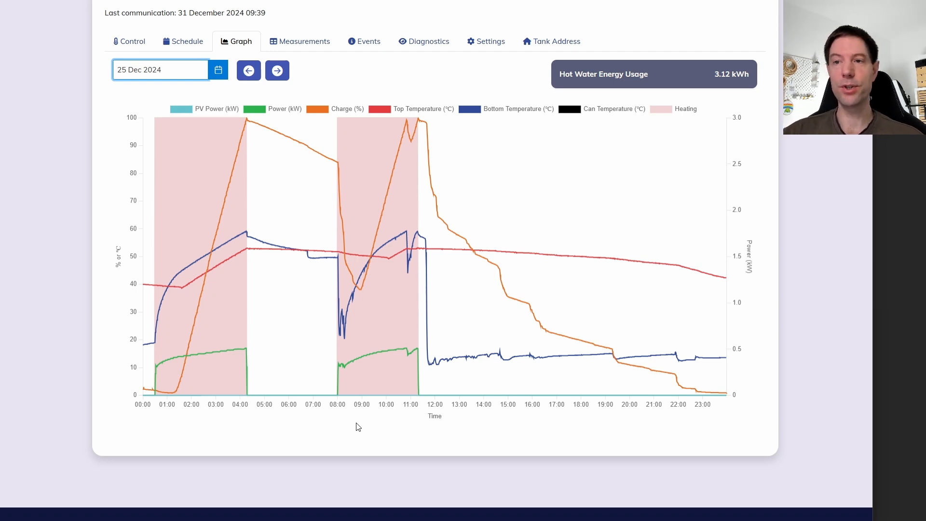
{"action": "mouse_move", "coordinate": [363, 423]}
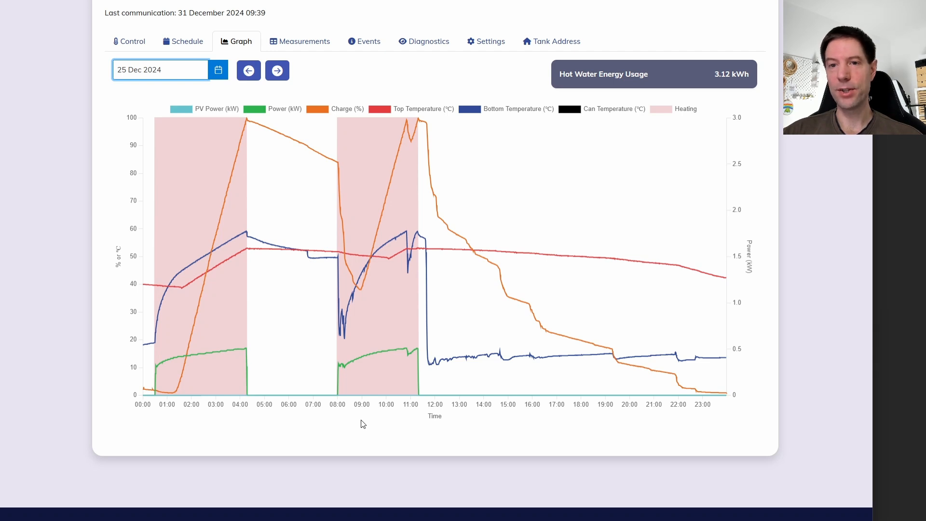
{"action": "mouse_move", "coordinate": [353, 424]}
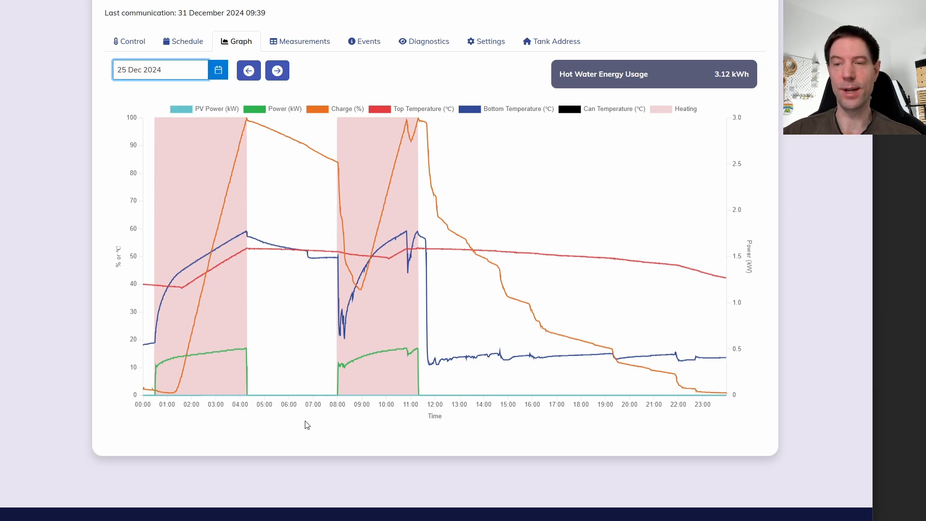
{"action": "mouse_move", "coordinate": [301, 427]}
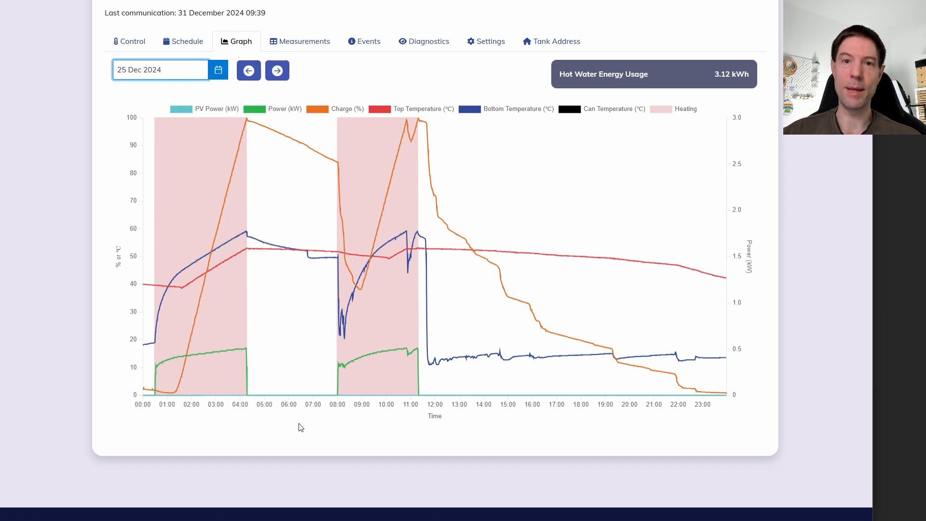
{"action": "mouse_move", "coordinate": [342, 80]}
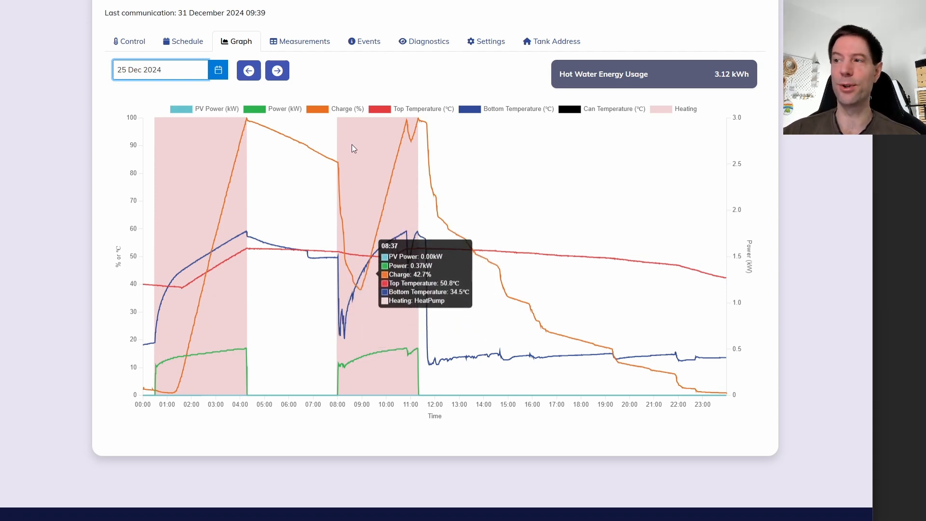
{"action": "mouse_move", "coordinate": [365, 77]}
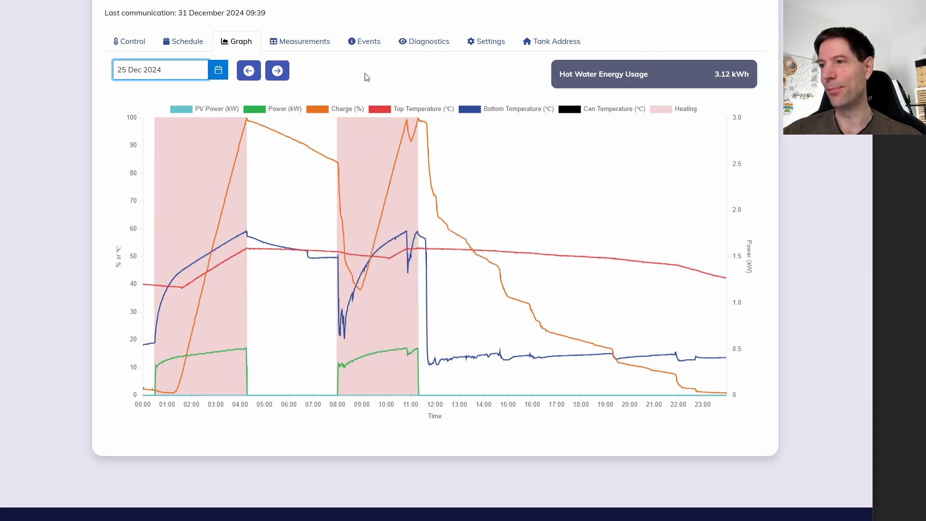
{"action": "mouse_move", "coordinate": [292, 76]}
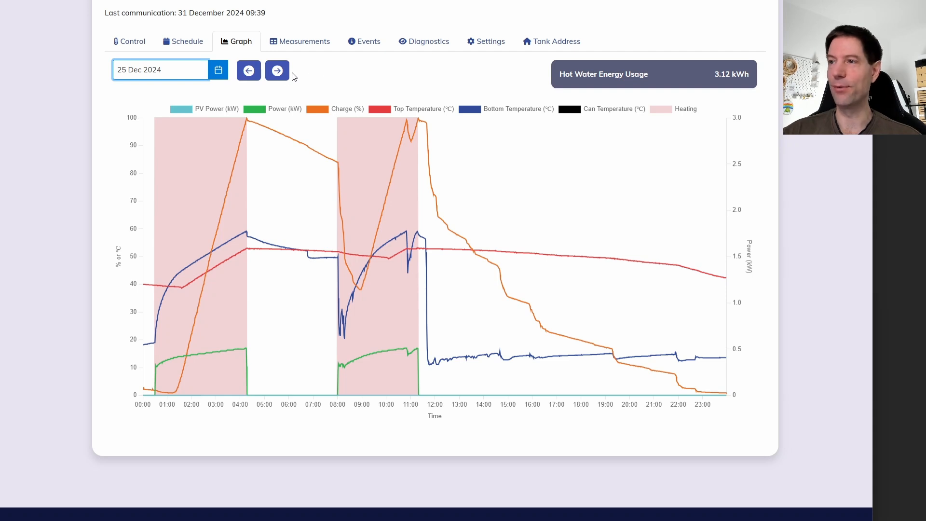
{"action": "left_click", "coordinate": [277, 70]}
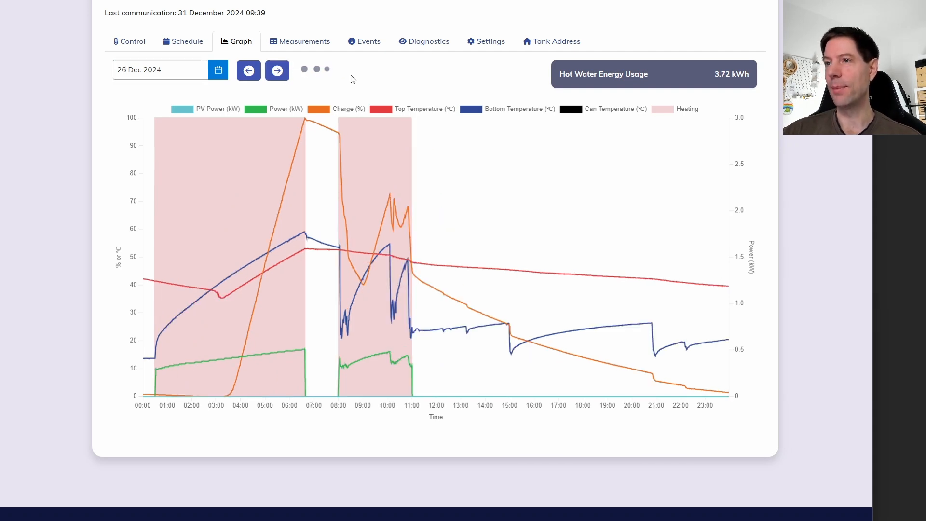
{"action": "mouse_move", "coordinate": [313, 283]}
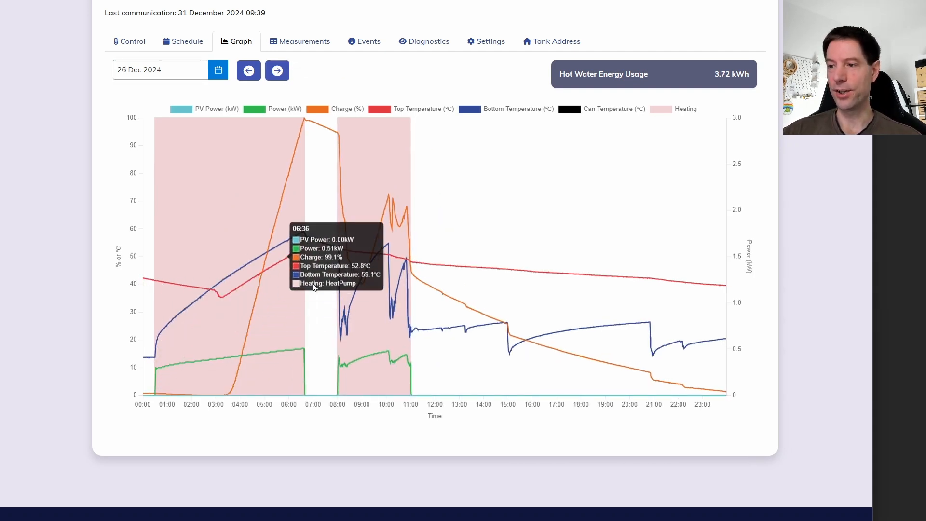
{"action": "mouse_move", "coordinate": [218, 301]}
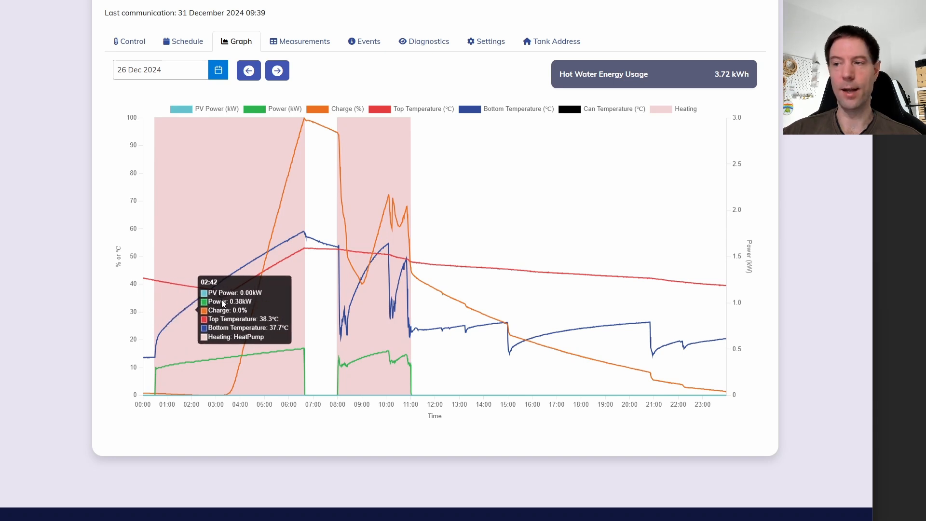
{"action": "mouse_move", "coordinate": [306, 294]}
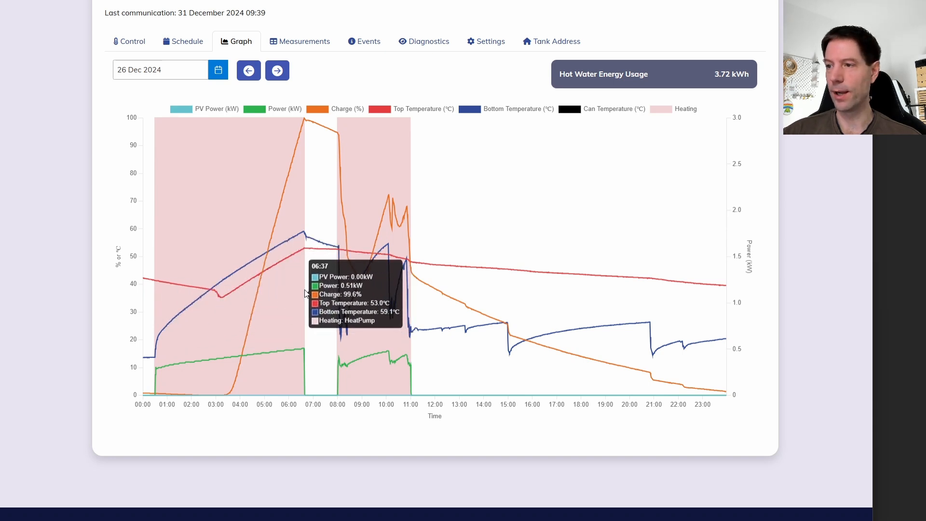
{"action": "mouse_move", "coordinate": [307, 292]}
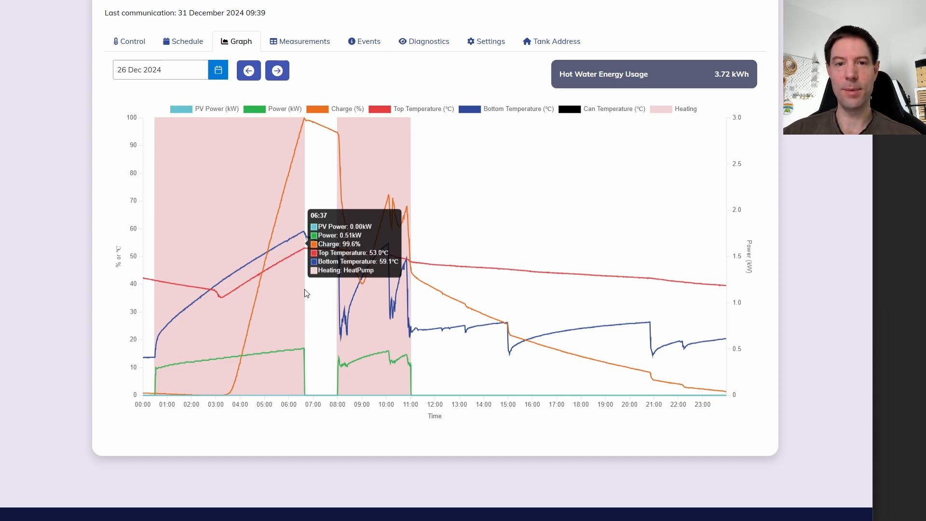
{"action": "mouse_move", "coordinate": [336, 133]}
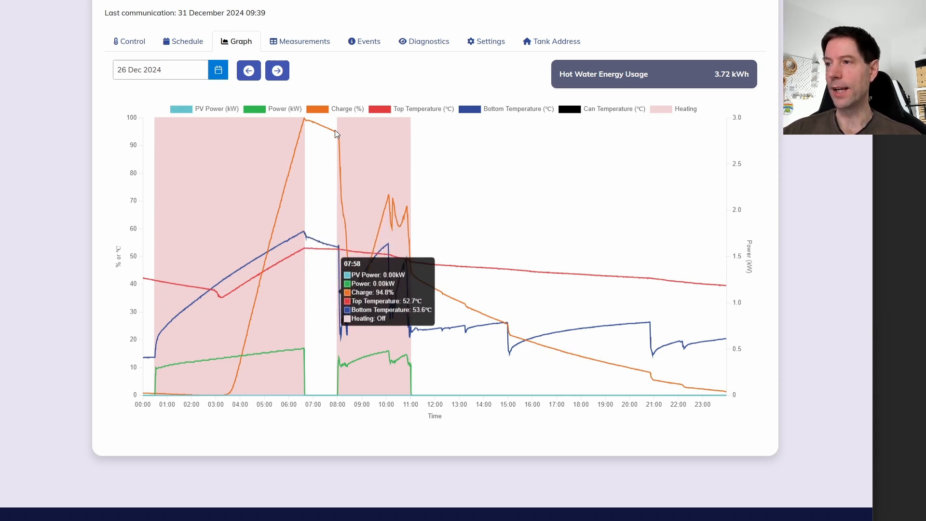
{"action": "mouse_move", "coordinate": [337, 134]}
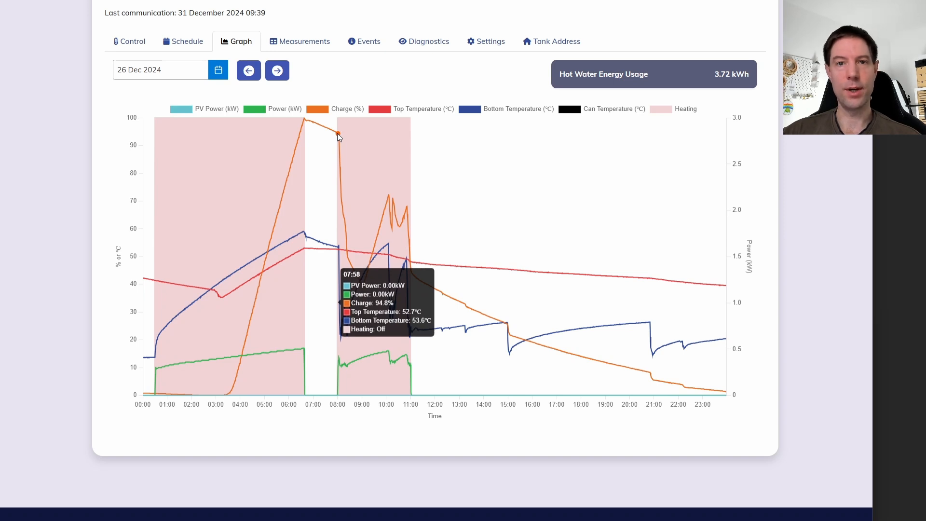
{"action": "mouse_move", "coordinate": [348, 216]}
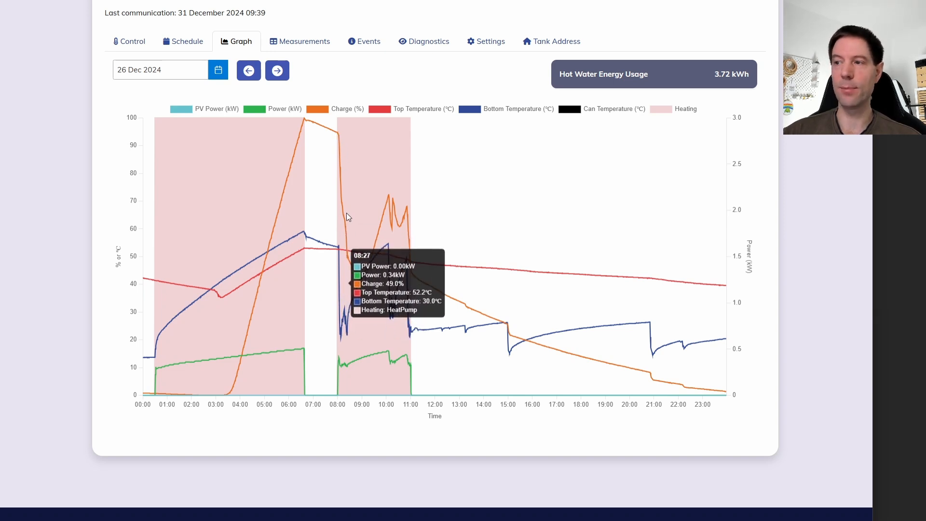
{"action": "mouse_move", "coordinate": [364, 290]}
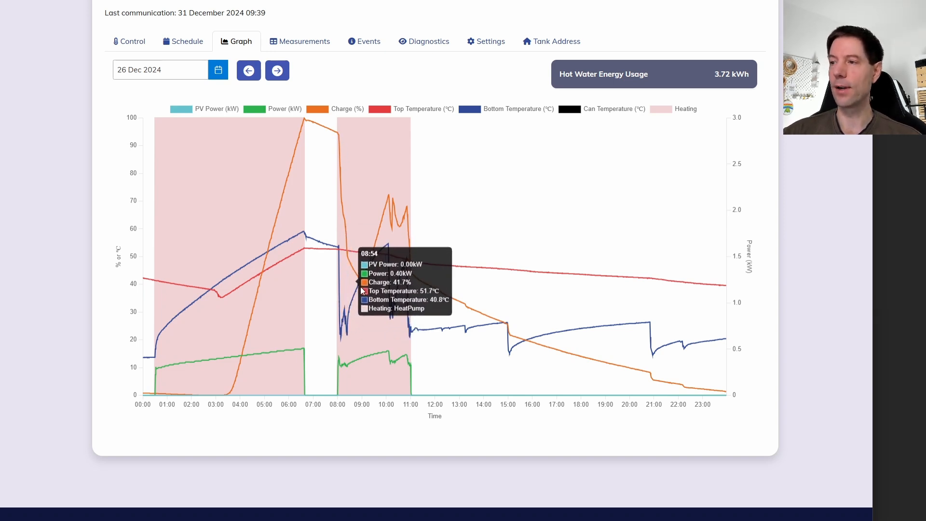
{"action": "mouse_move", "coordinate": [389, 199]}
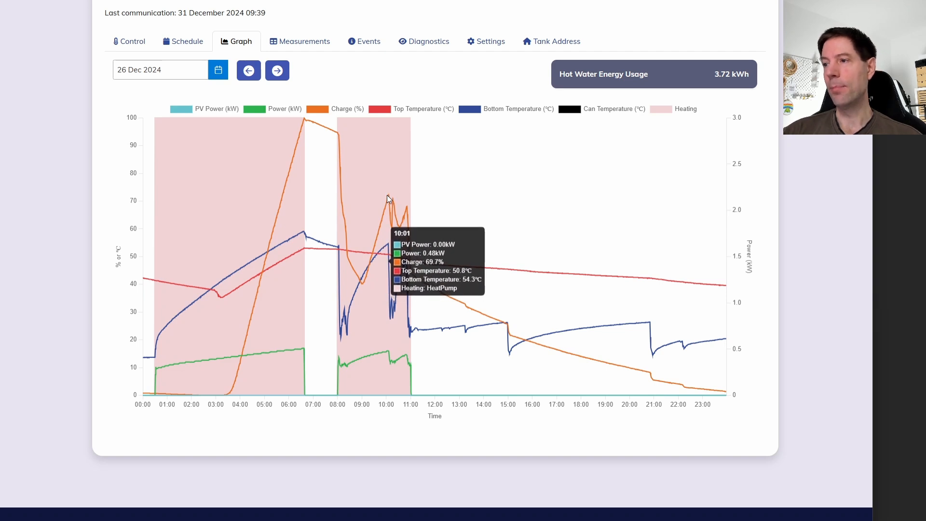
{"action": "mouse_move", "coordinate": [392, 198]}
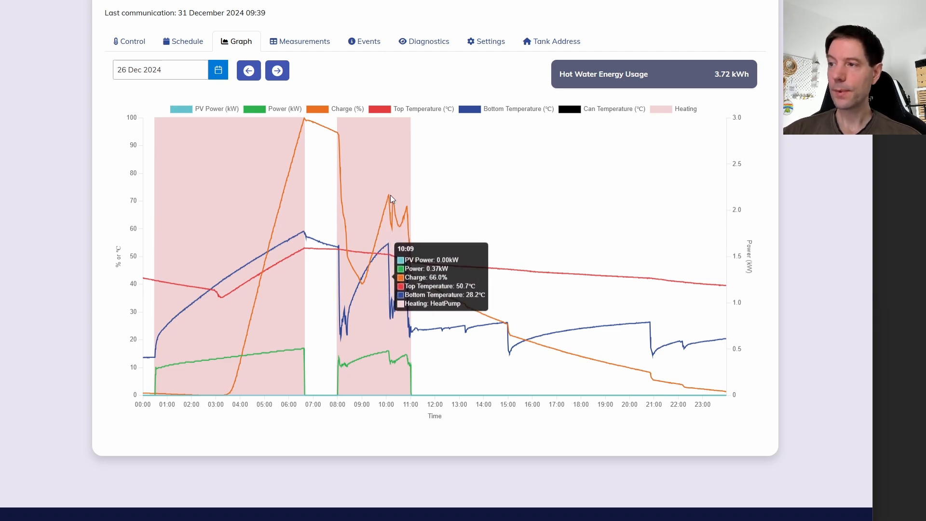
{"action": "mouse_move", "coordinate": [388, 196]}
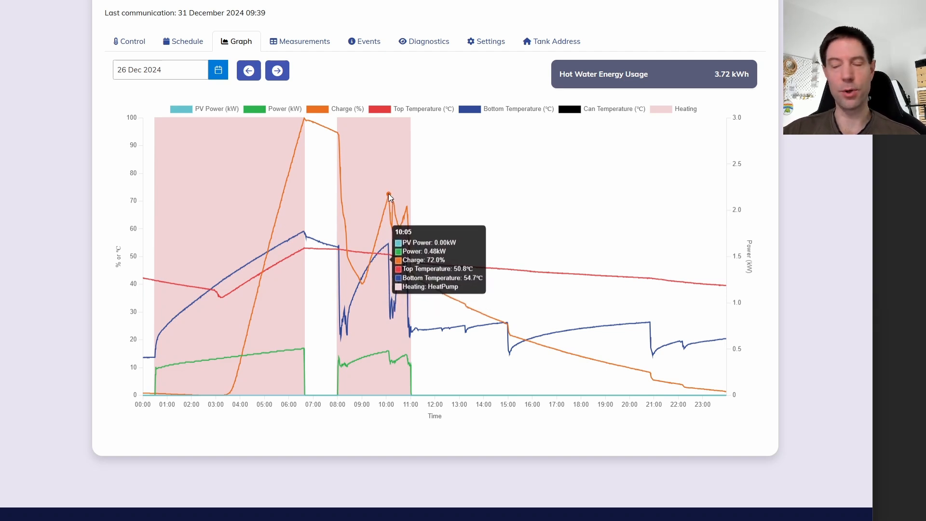
{"action": "mouse_move", "coordinate": [407, 218]}
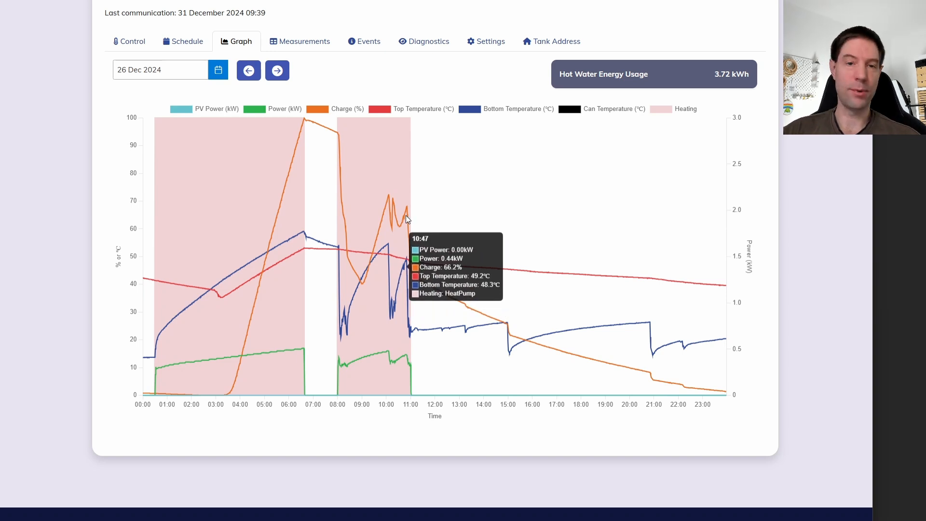
{"action": "mouse_move", "coordinate": [410, 214]}
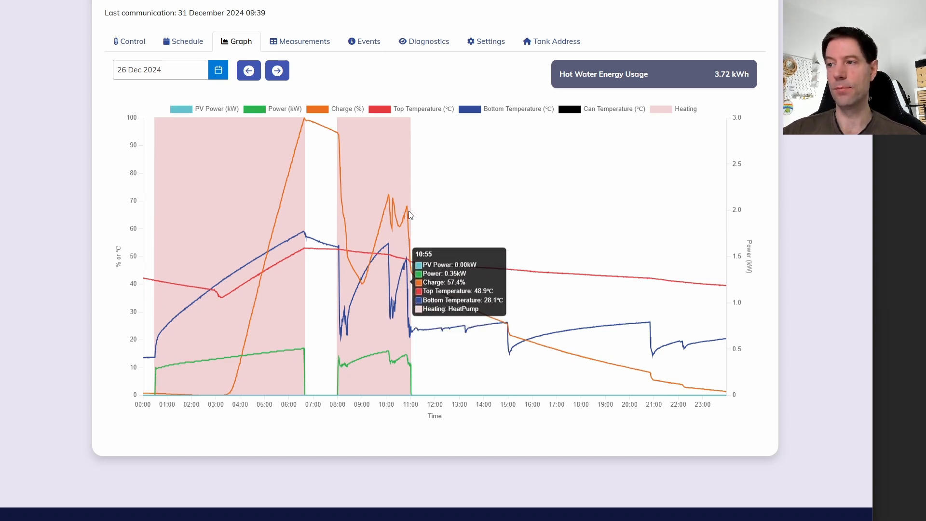
{"action": "mouse_move", "coordinate": [409, 213]}
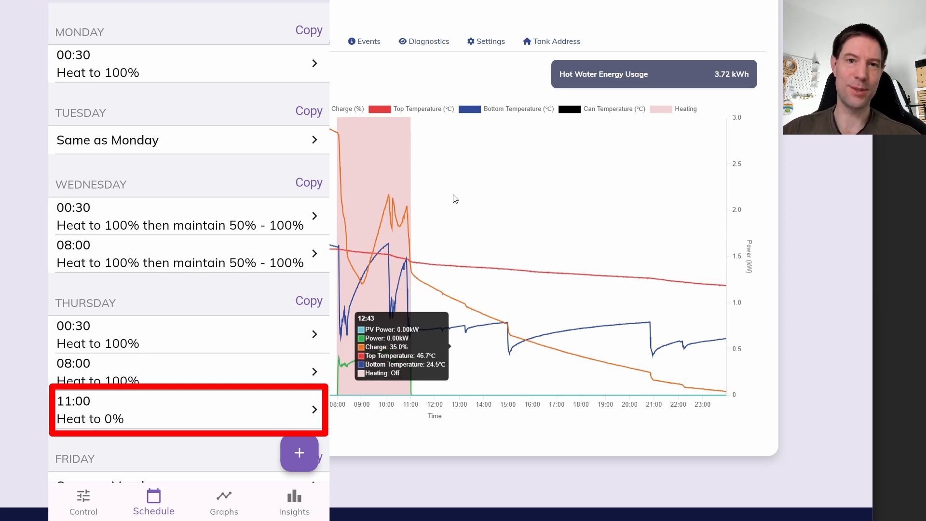
{"action": "mouse_move", "coordinate": [412, 158]}
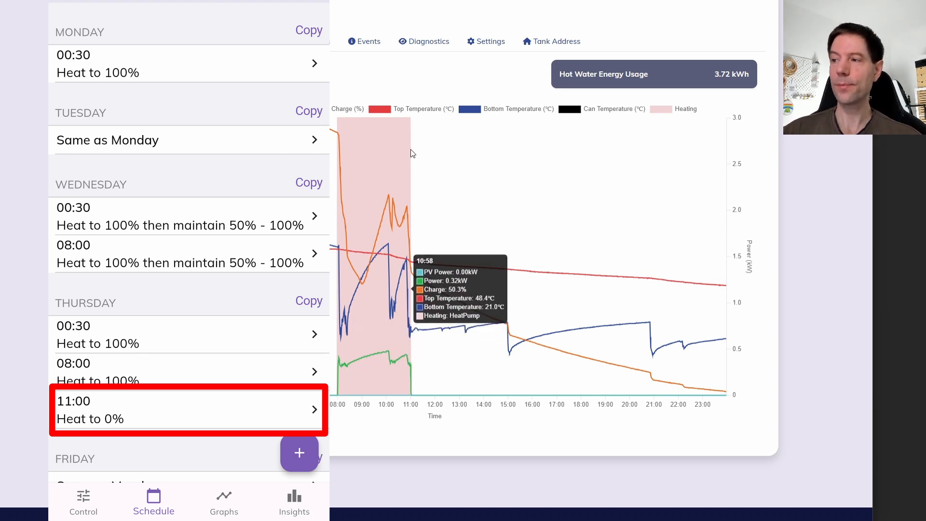
{"action": "mouse_move", "coordinate": [414, 122]}
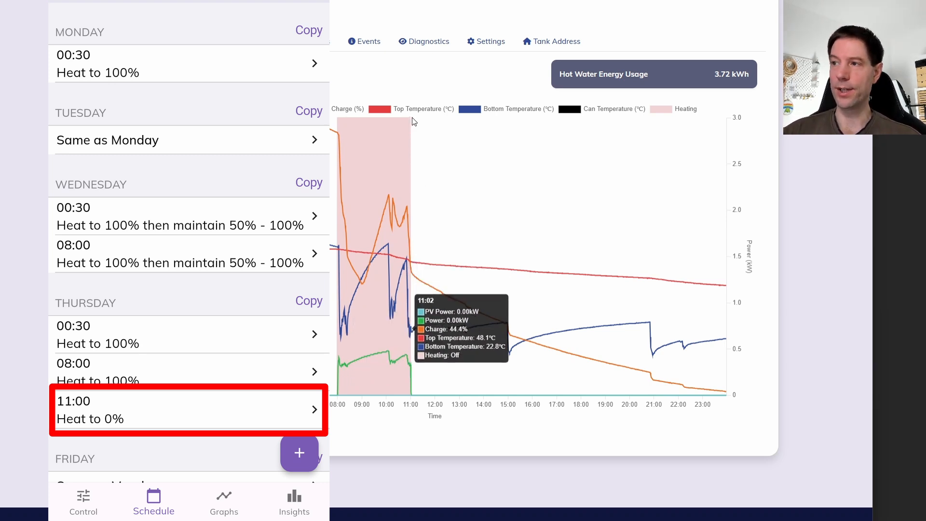
{"action": "mouse_move", "coordinate": [412, 122]}
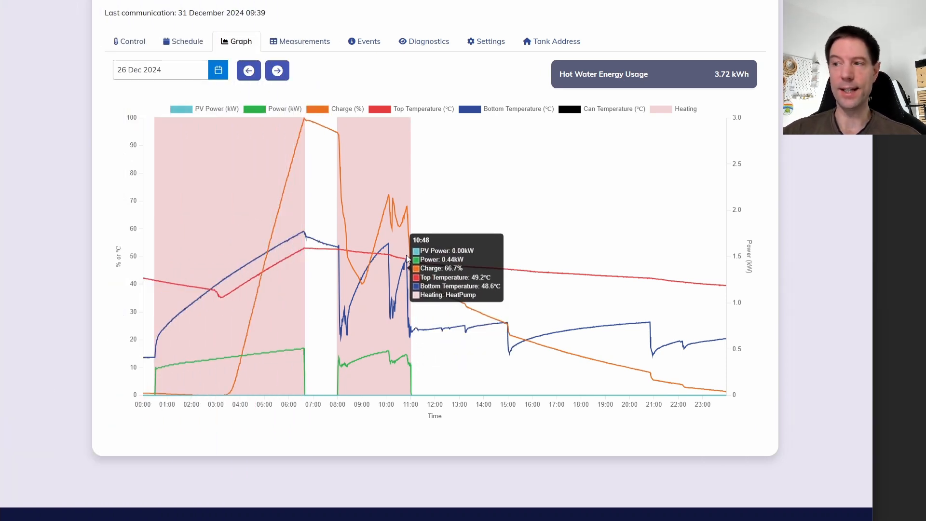
{"action": "mouse_move", "coordinate": [481, 198]}
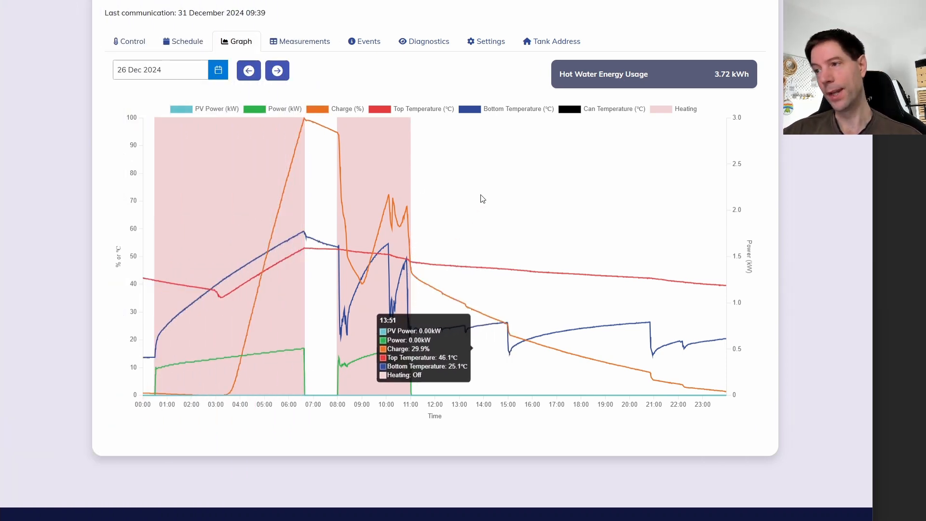
{"action": "mouse_move", "coordinate": [463, 306]}
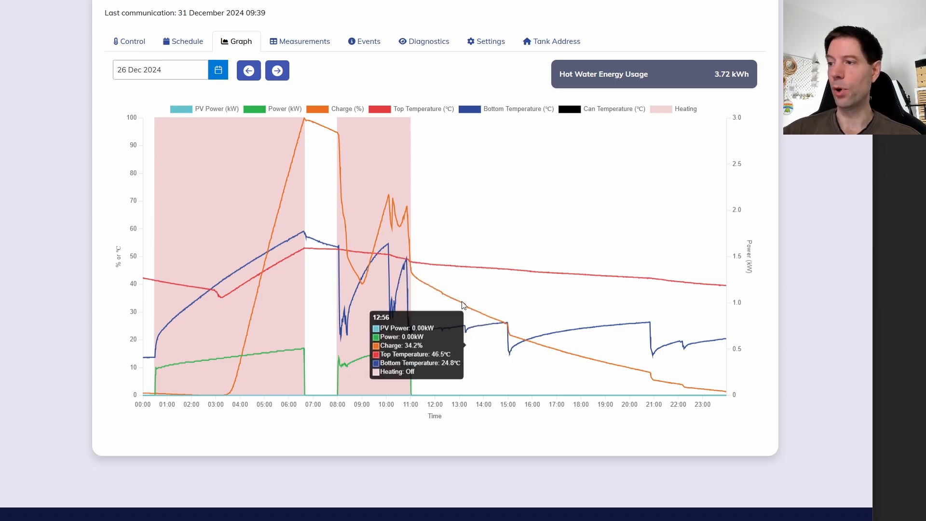
{"action": "mouse_move", "coordinate": [430, 288]}
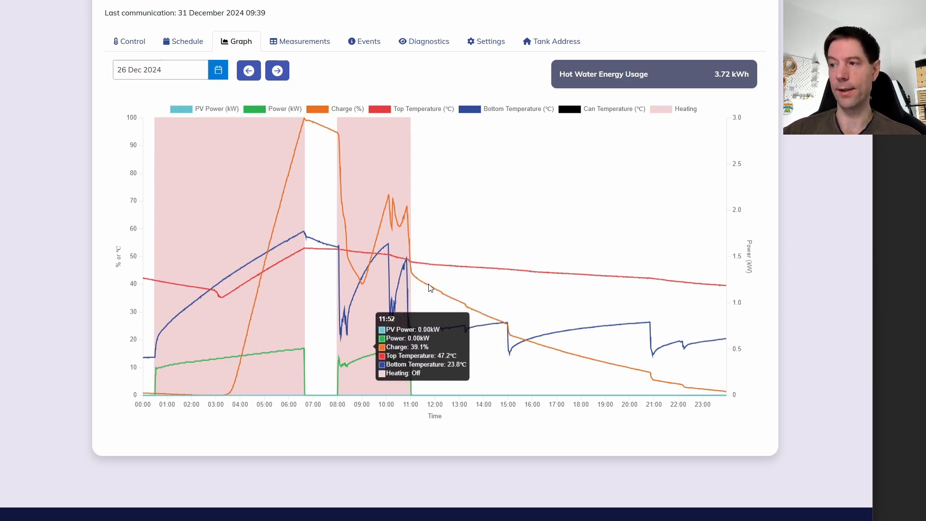
{"action": "mouse_move", "coordinate": [250, 265]}
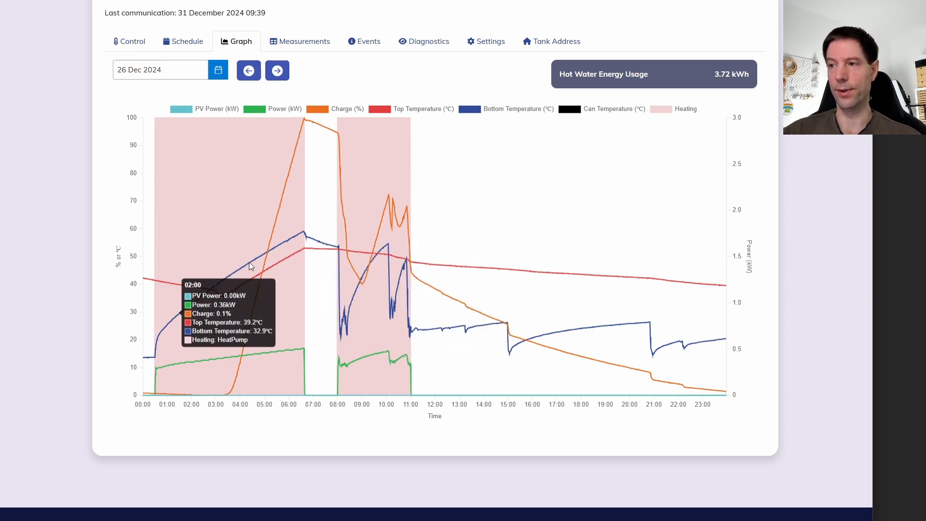
{"action": "mouse_move", "coordinate": [355, 301]}
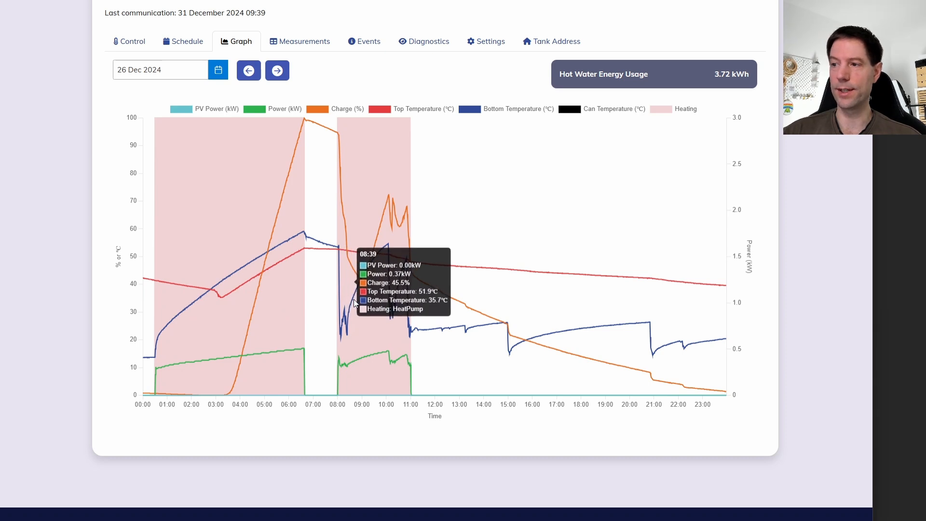
{"action": "mouse_move", "coordinate": [389, 199]}
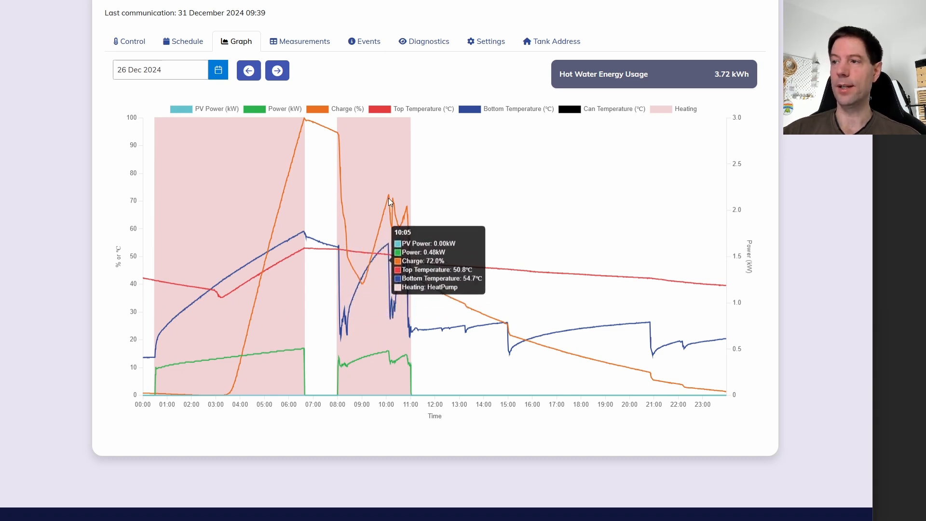
{"action": "mouse_move", "coordinate": [413, 274]}
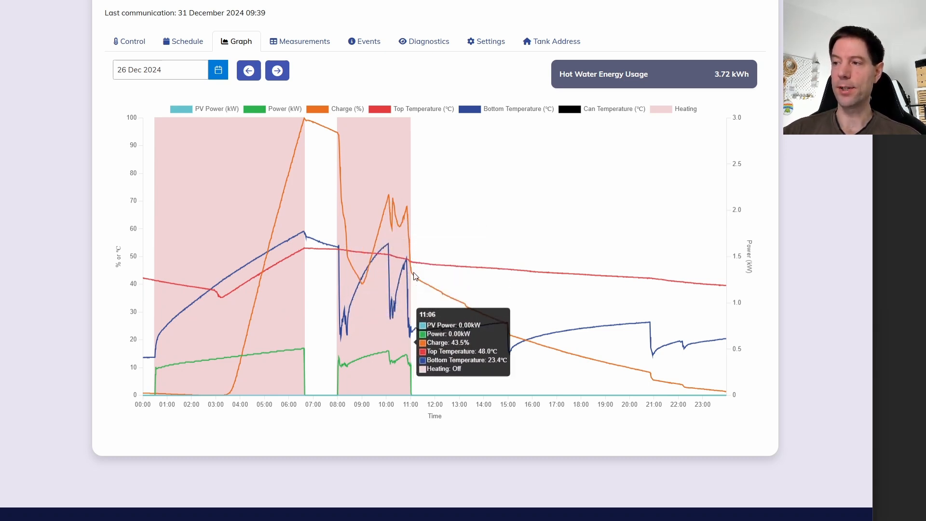
{"action": "mouse_move", "coordinate": [413, 276]}
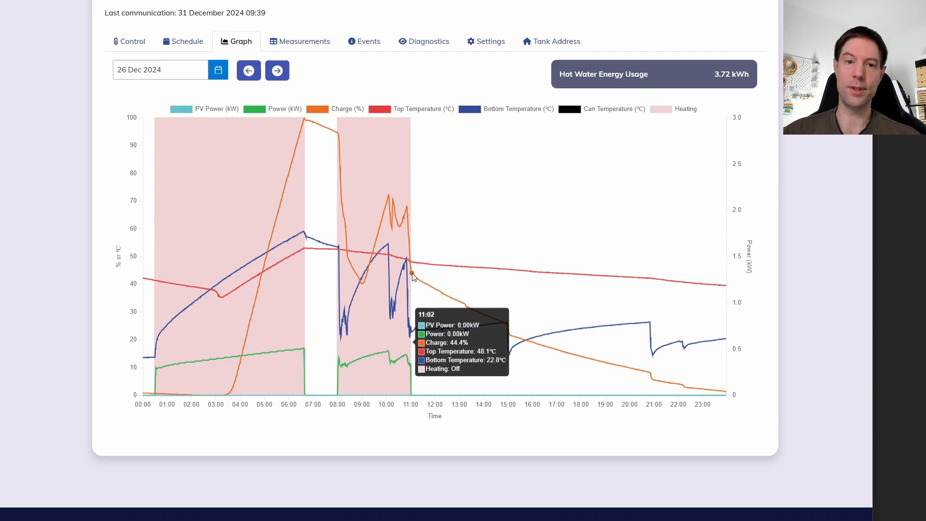
{"action": "mouse_move", "coordinate": [482, 237]}
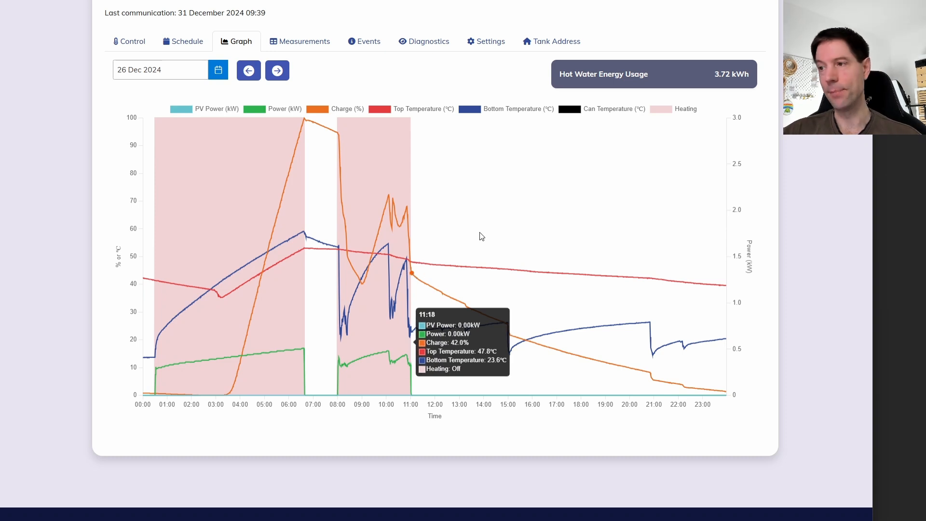
{"action": "mouse_move", "coordinate": [499, 216]}
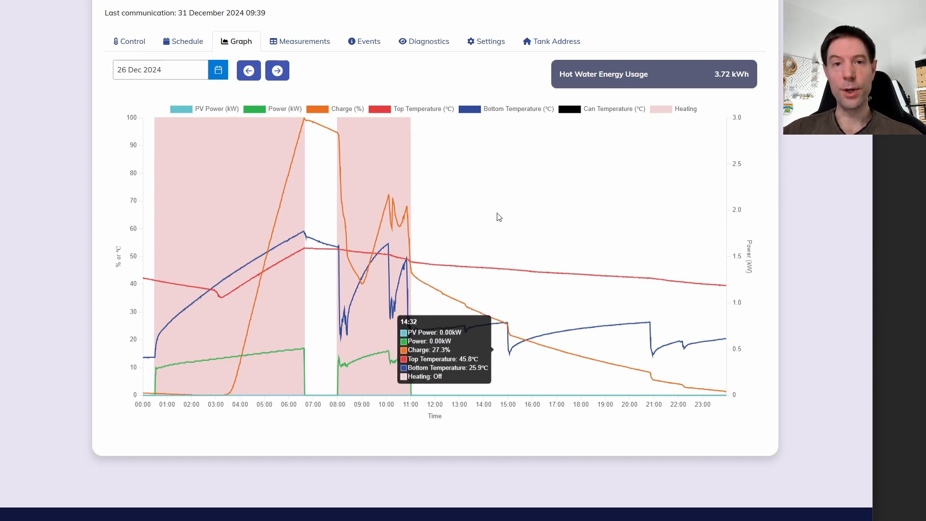